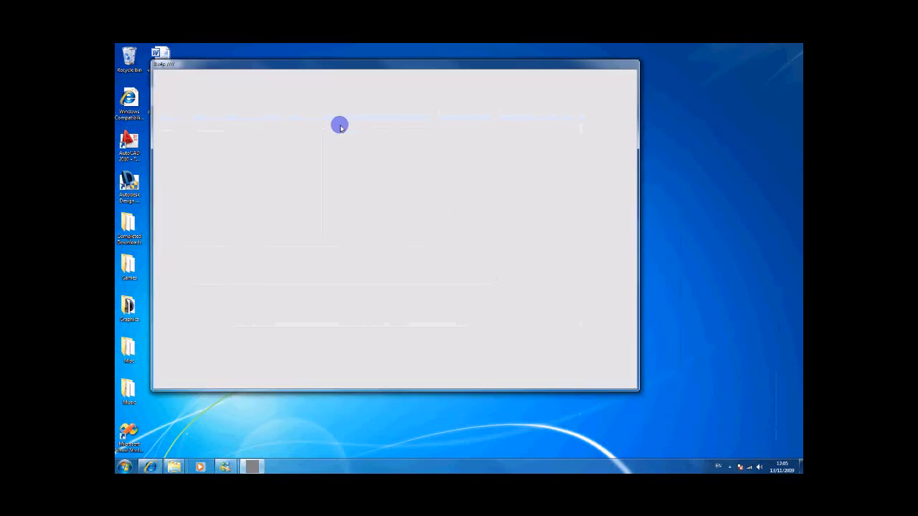
- Enlarge the patch window and add a DX9 Renderer node with its output window
drag(637, 390, 710, 439)
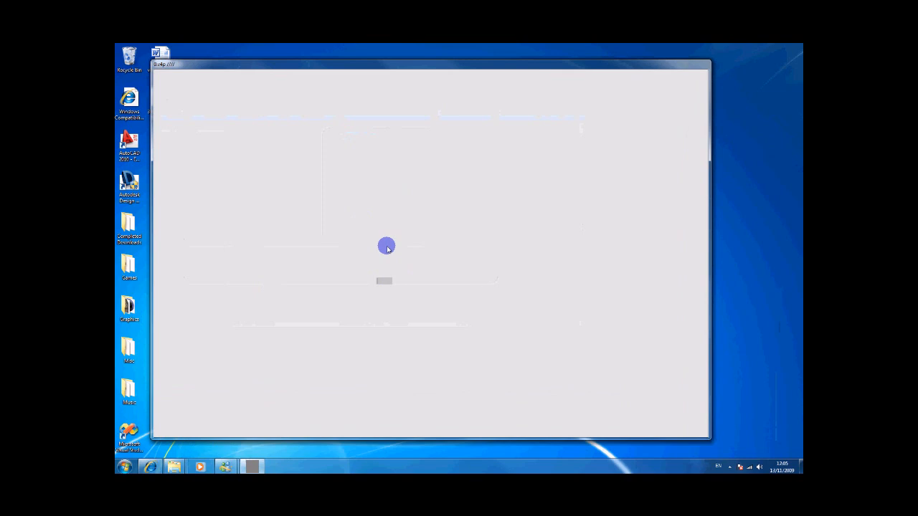
click(384, 279)
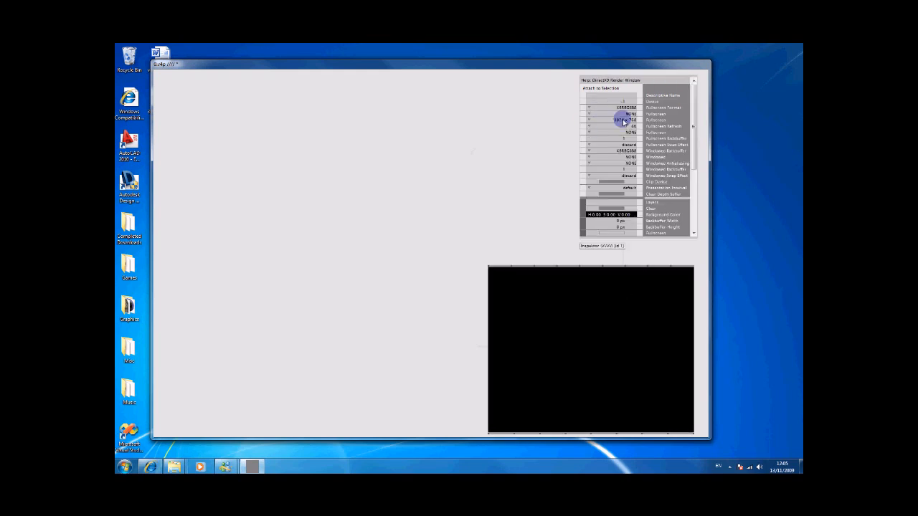
- Pick a new value for a renderer pin from its dropdown in the Inspektor
click(614, 120)
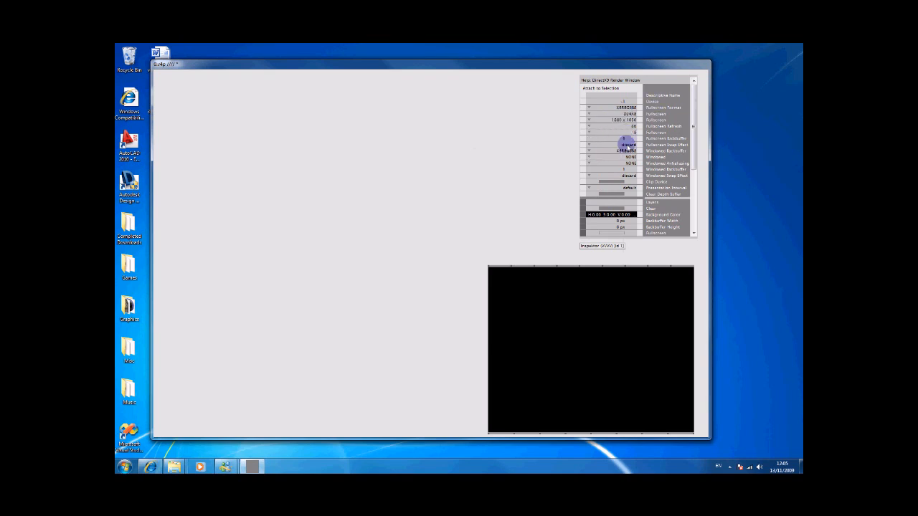
click(630, 151)
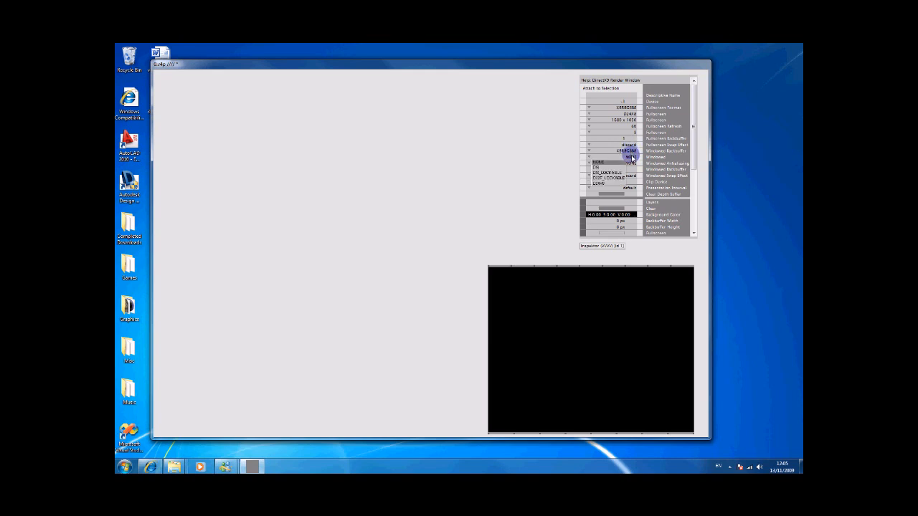
click(628, 156)
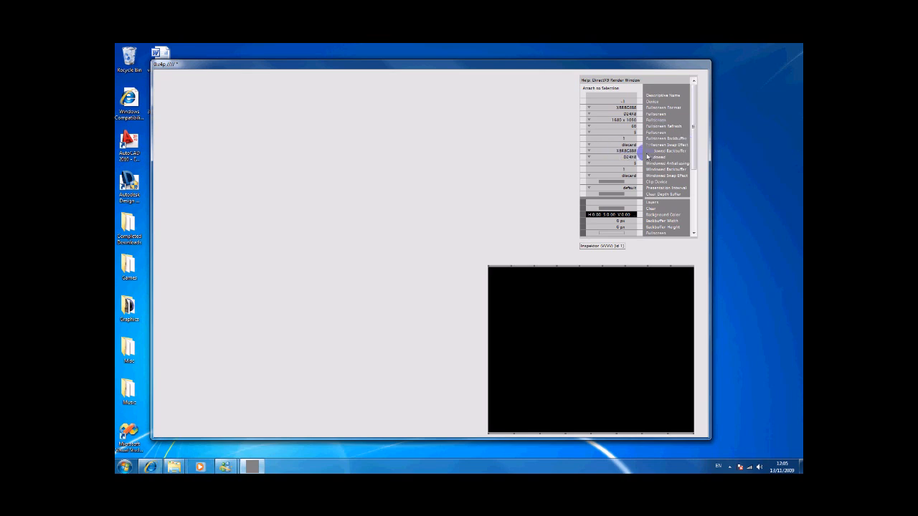
mouse_move(502, 270)
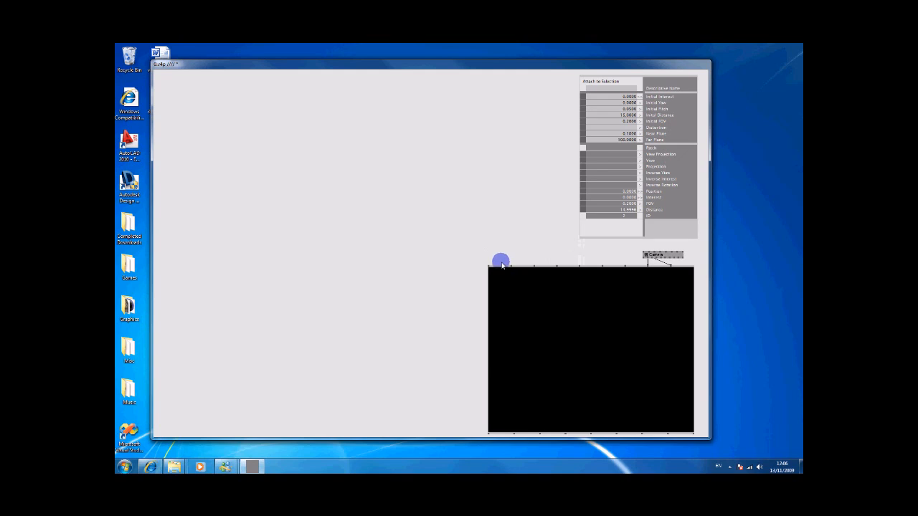
mouse_move(397, 250)
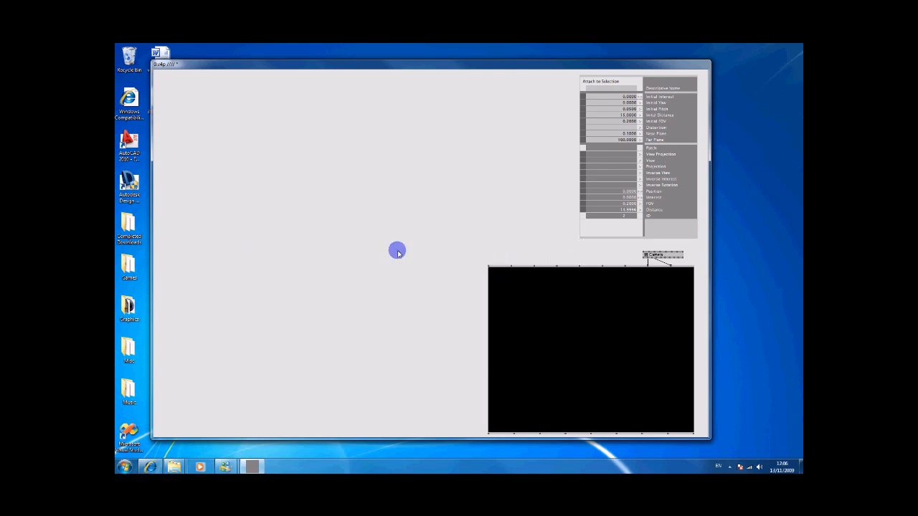
- Create a new node near the middle of the patch and select it
click(399, 249)
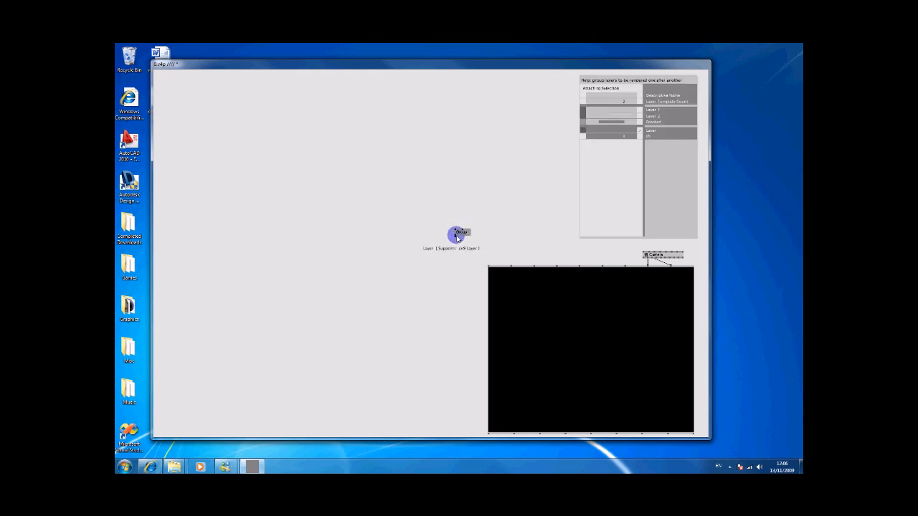
click(126, 468)
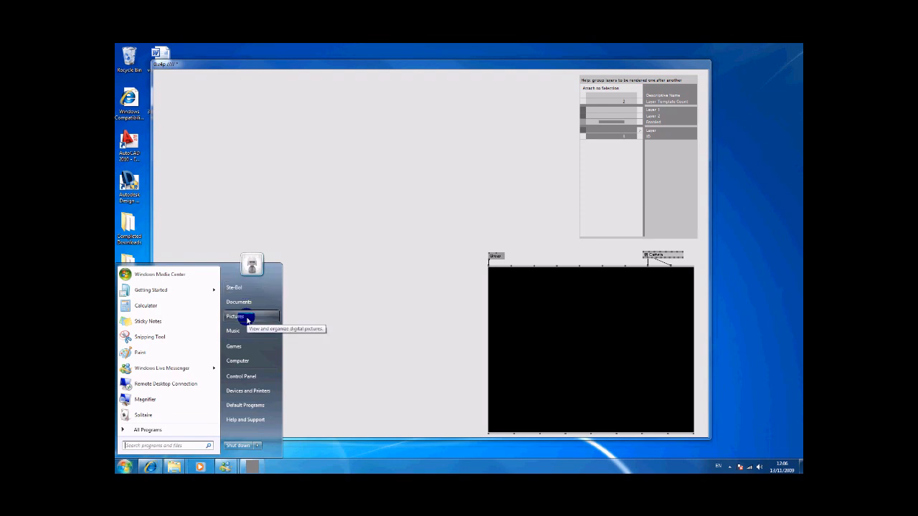
click(235, 317)
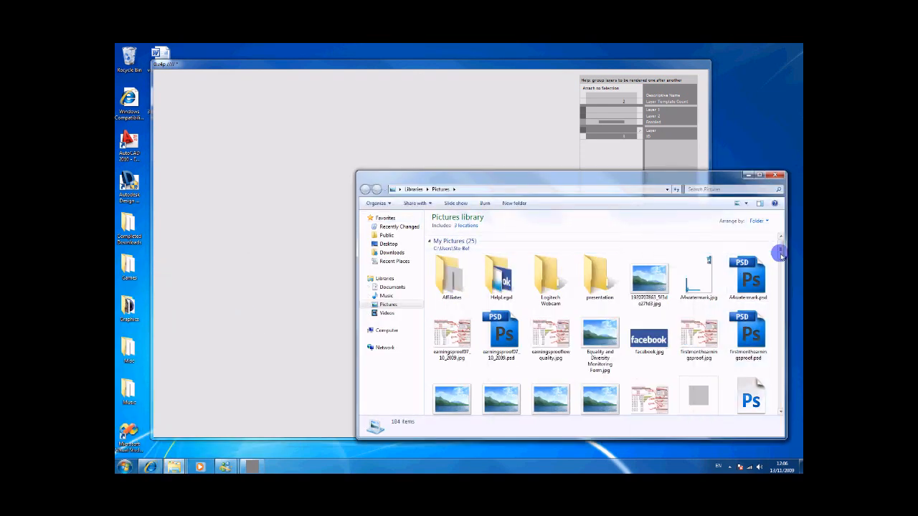
scroll(down, 3)
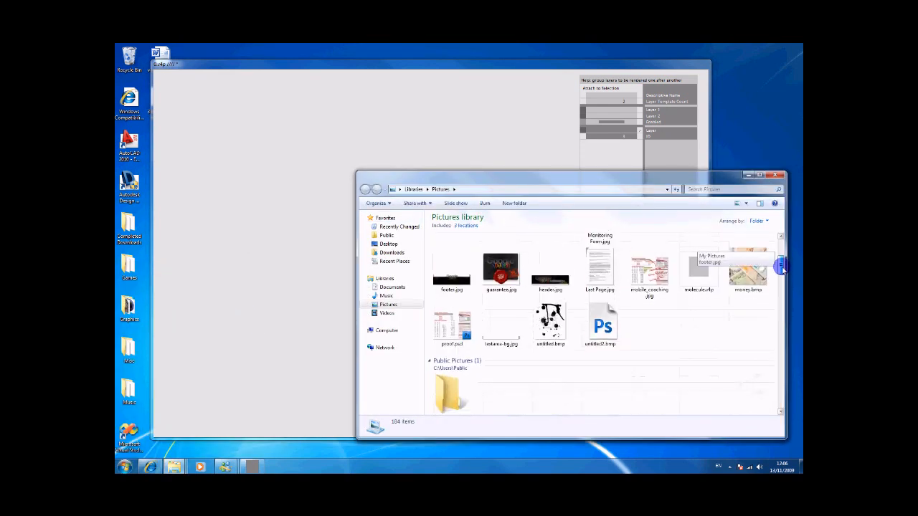
scroll(down, 3)
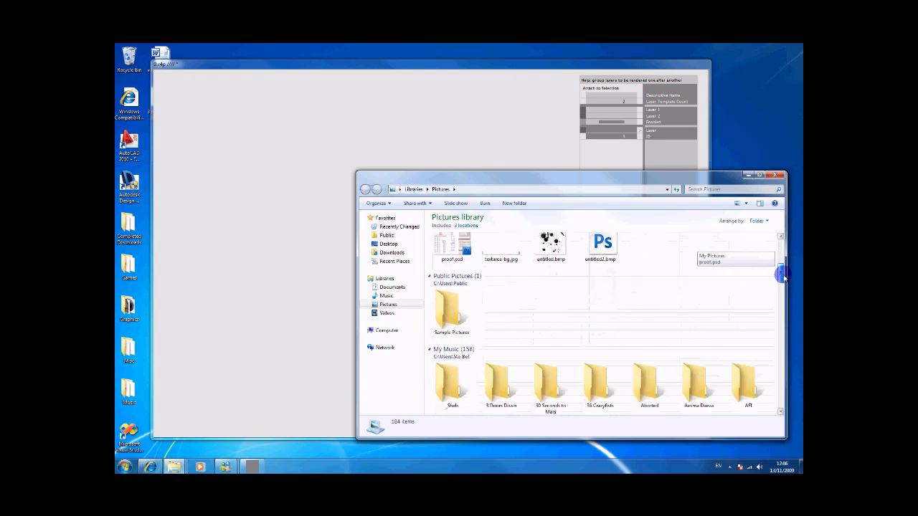
scroll(down, 3)
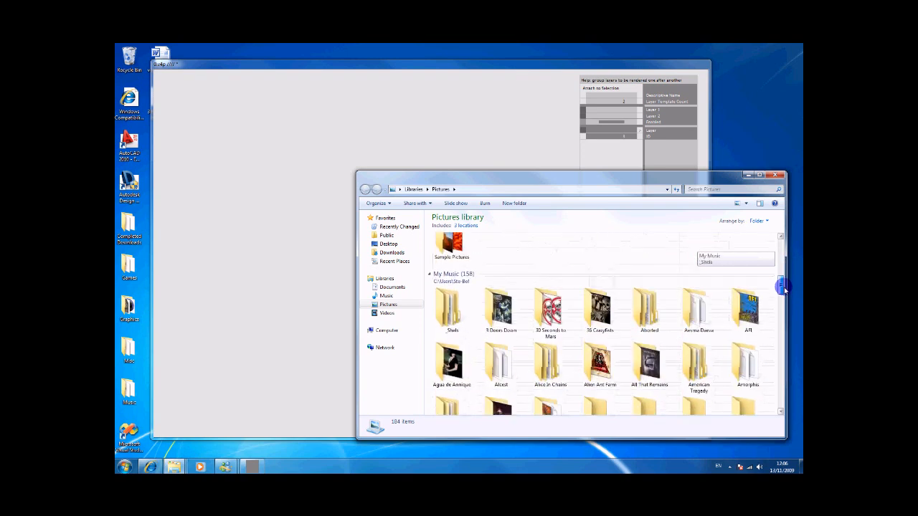
scroll(down, 3)
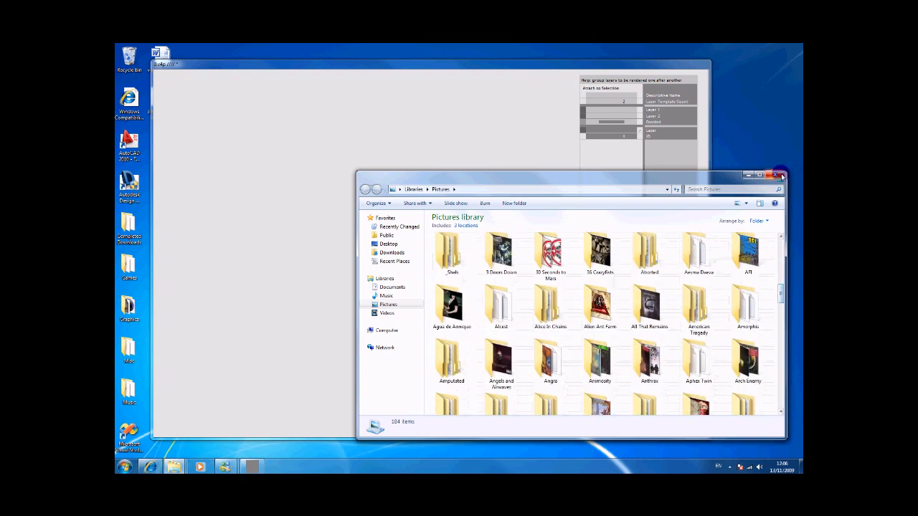
click(780, 175)
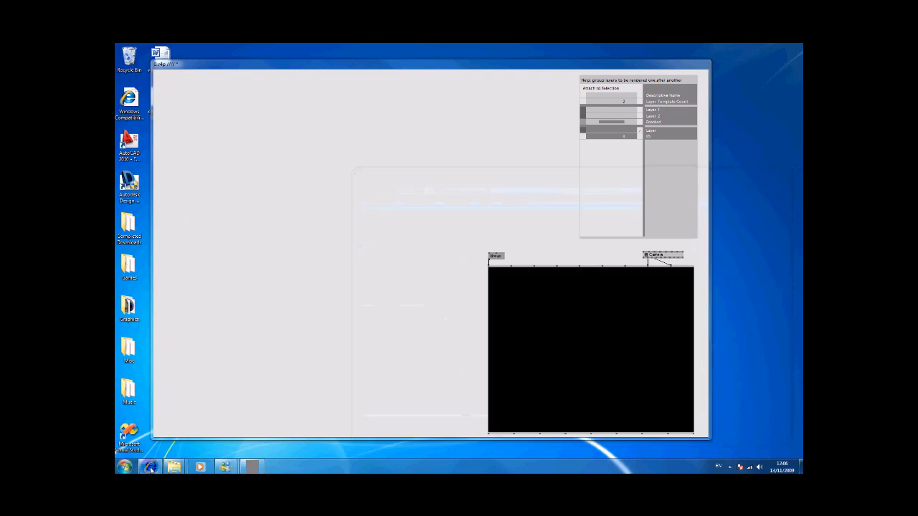
- Run a Google Images search for 'sun texture' in a new browser tab
click(150, 468)
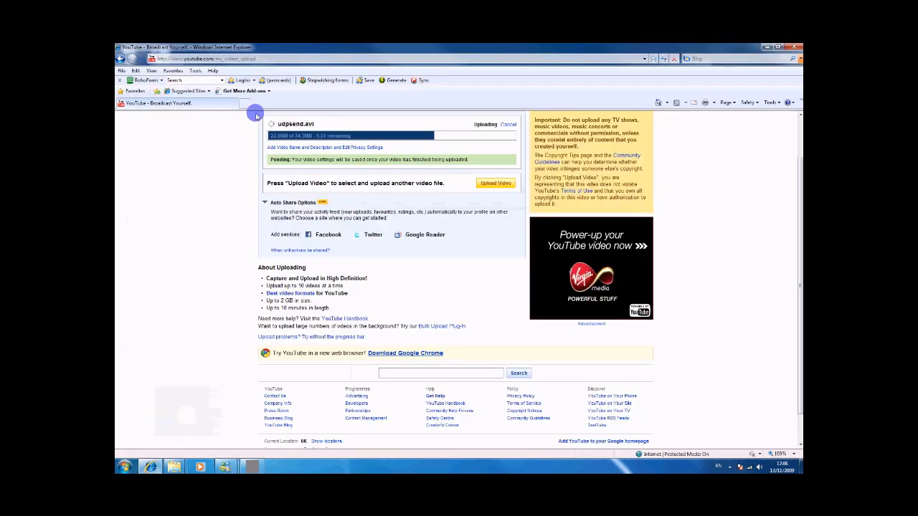
click(220, 103)
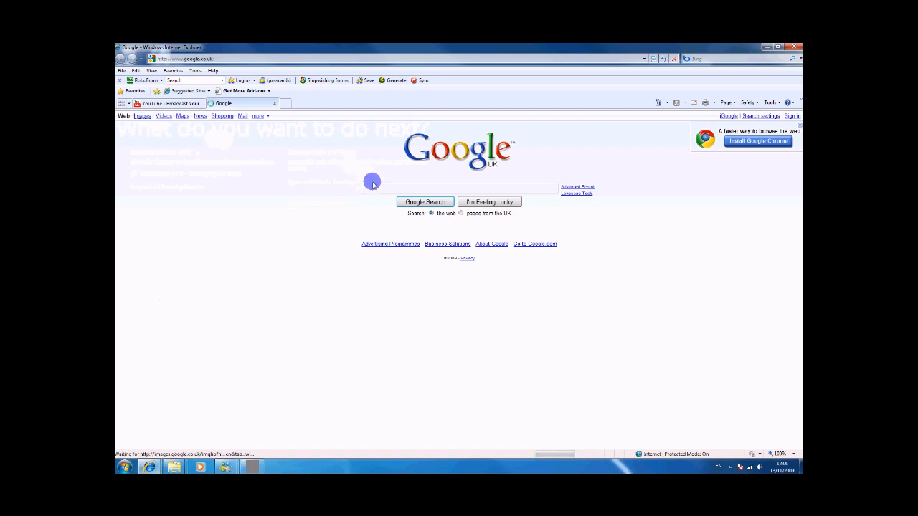
click(142, 114)
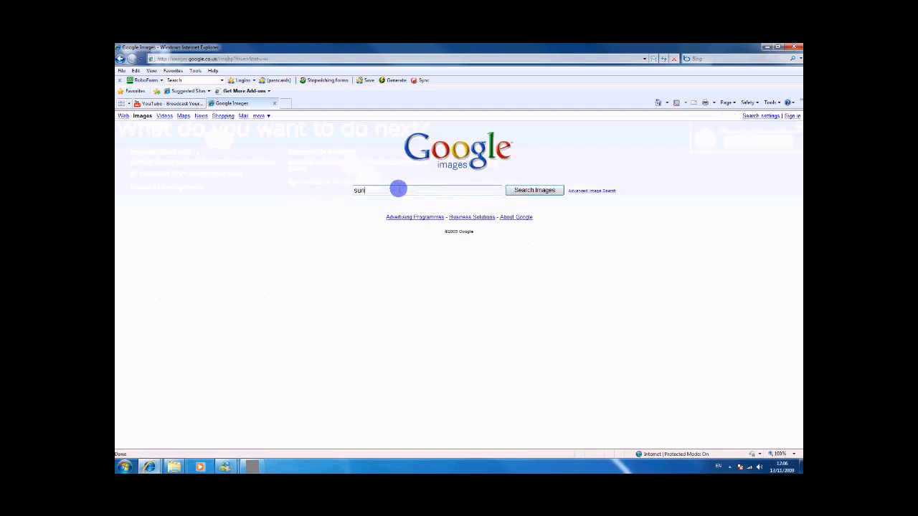
text(texture)
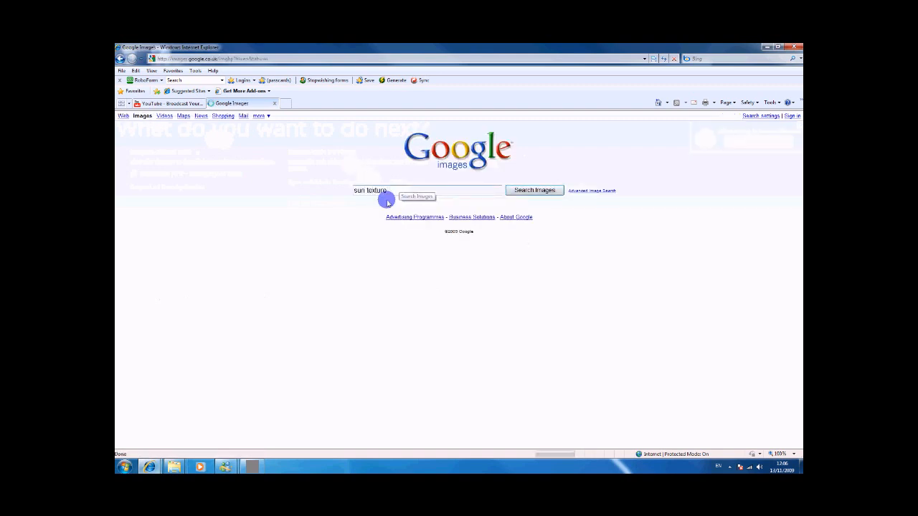
click(533, 189)
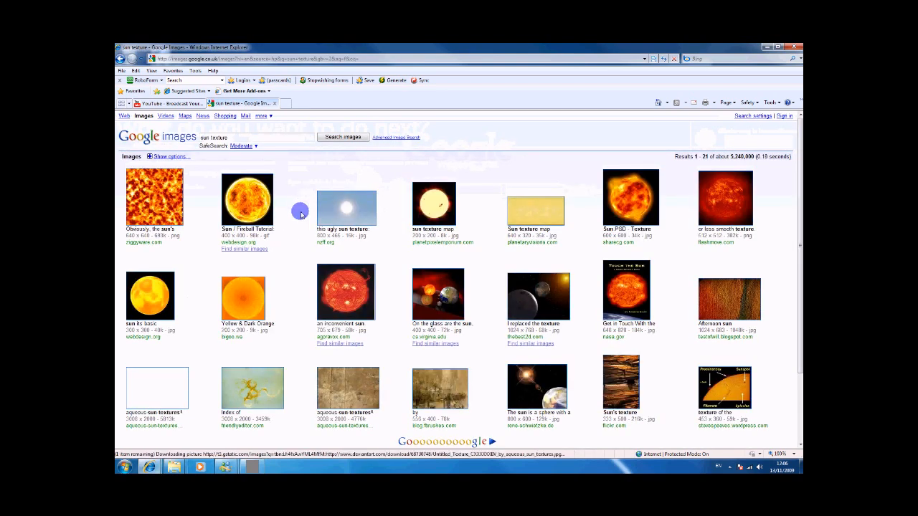
mouse_move(249, 207)
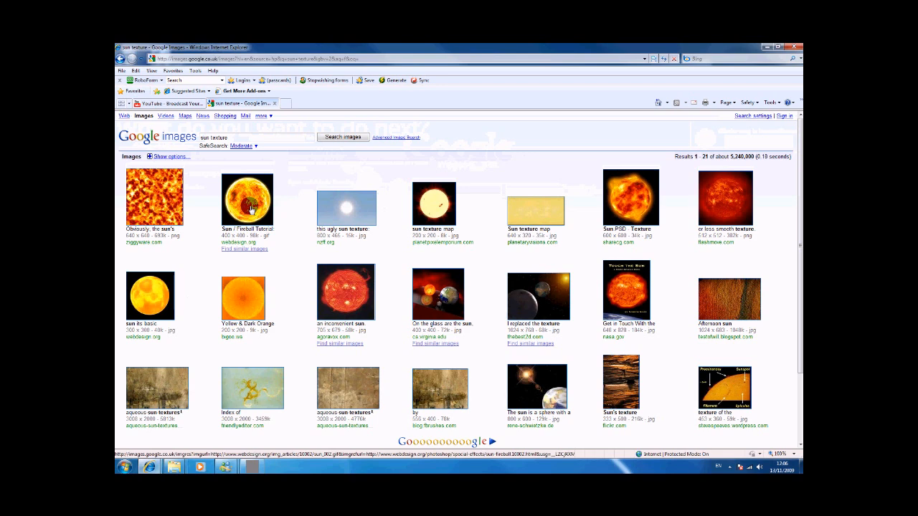
- Save the fiery sun image result to the Desktop via Save Picture As
click(246, 199)
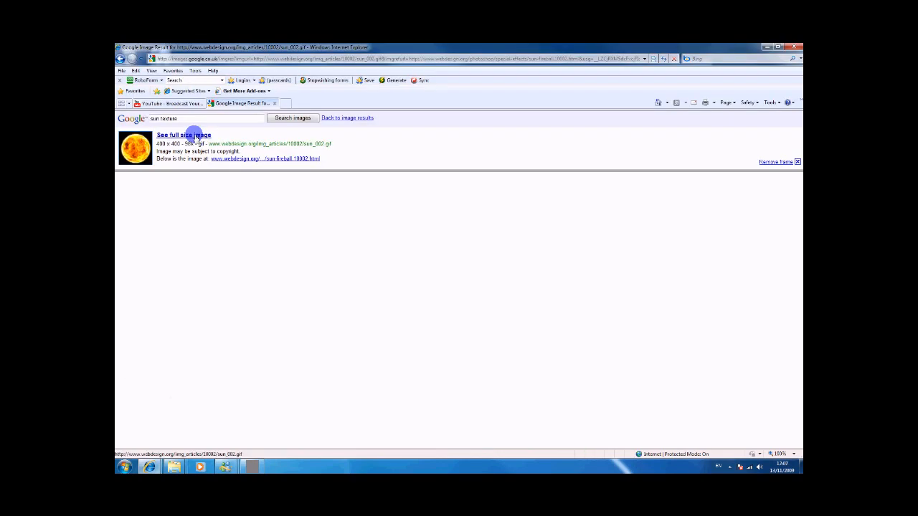
right_click(200, 200)
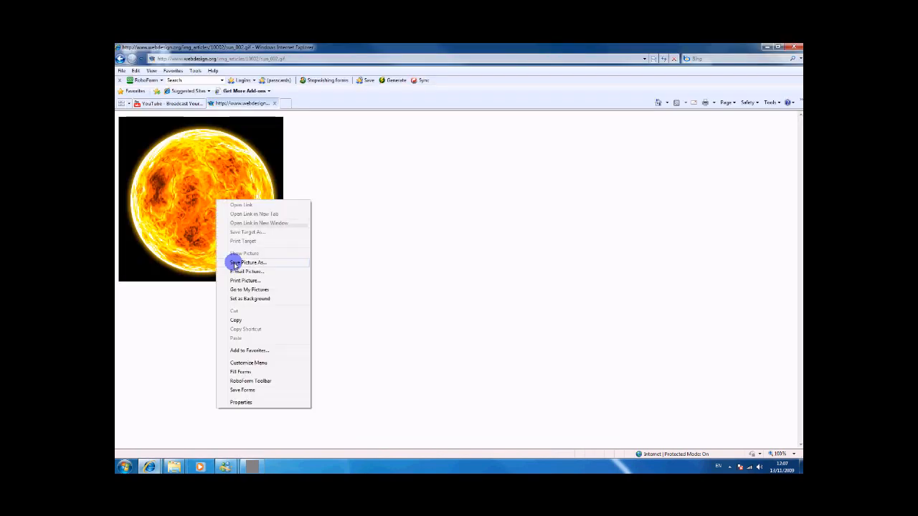
click(252, 263)
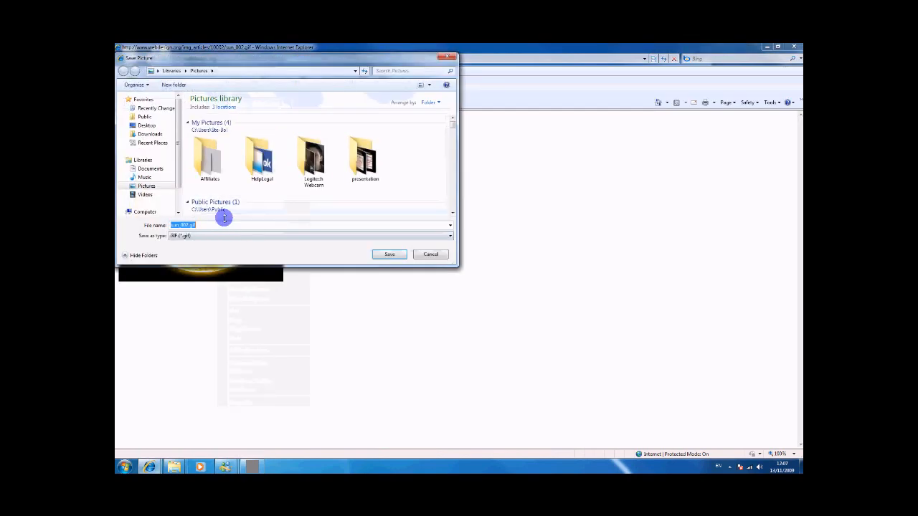
click(146, 127)
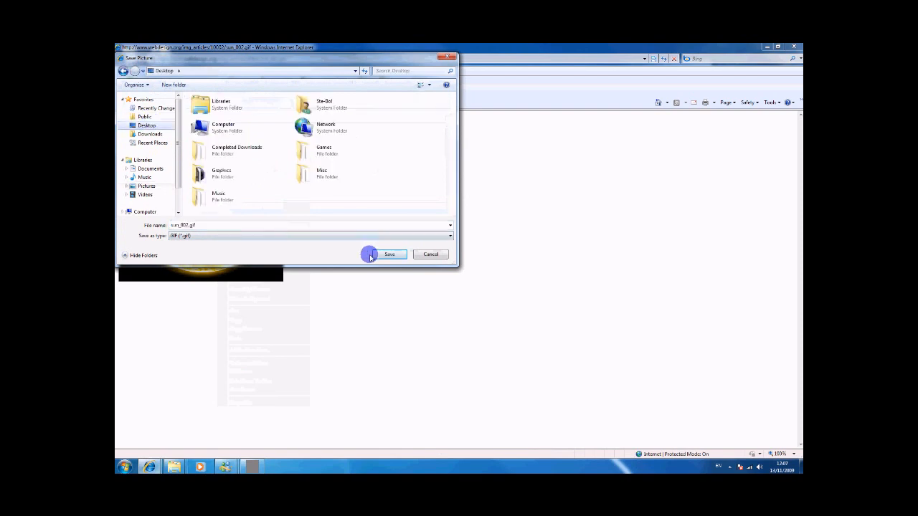
click(389, 254)
text(earth texture)
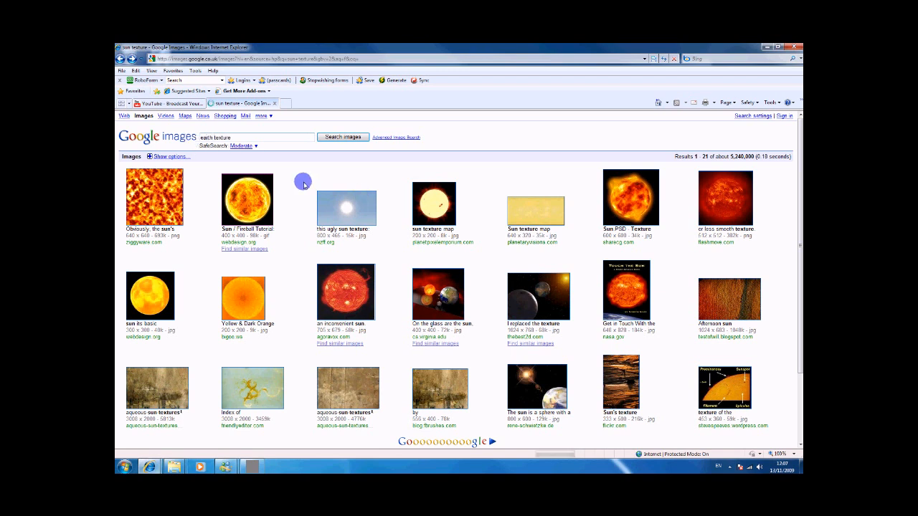
- Search 'earth texture', open the full-size world map and save it to the Desktop
click(344, 137)
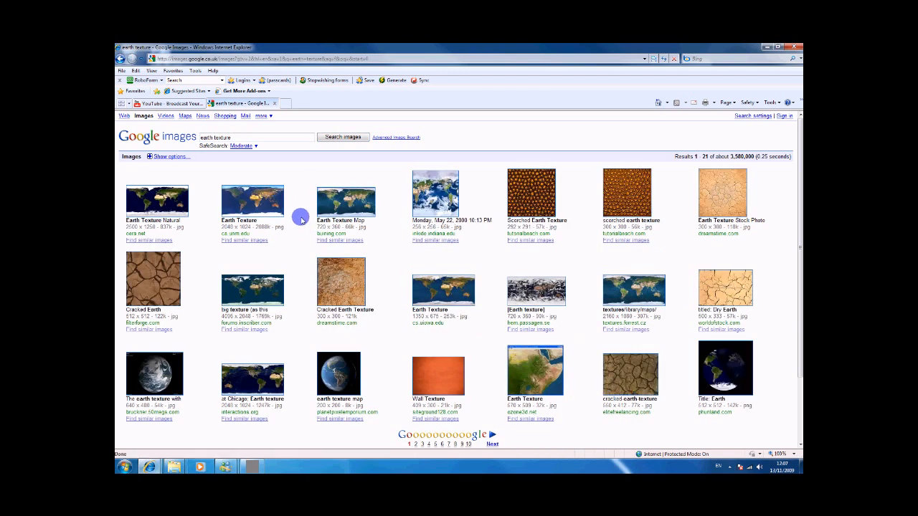
mouse_move(287, 237)
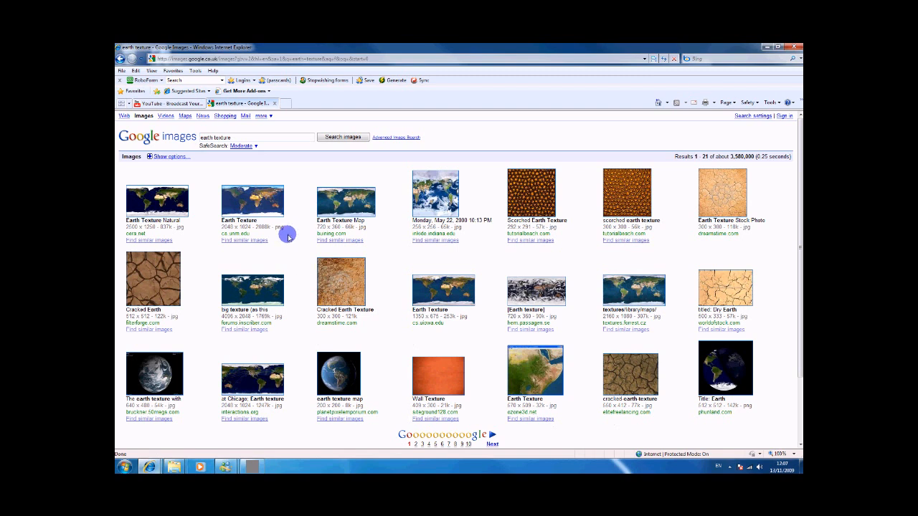
mouse_move(253, 290)
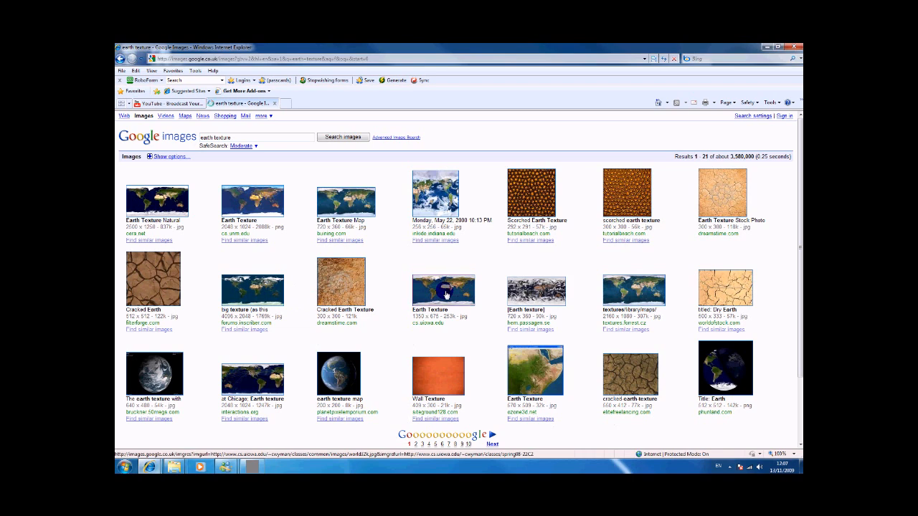
click(443, 289)
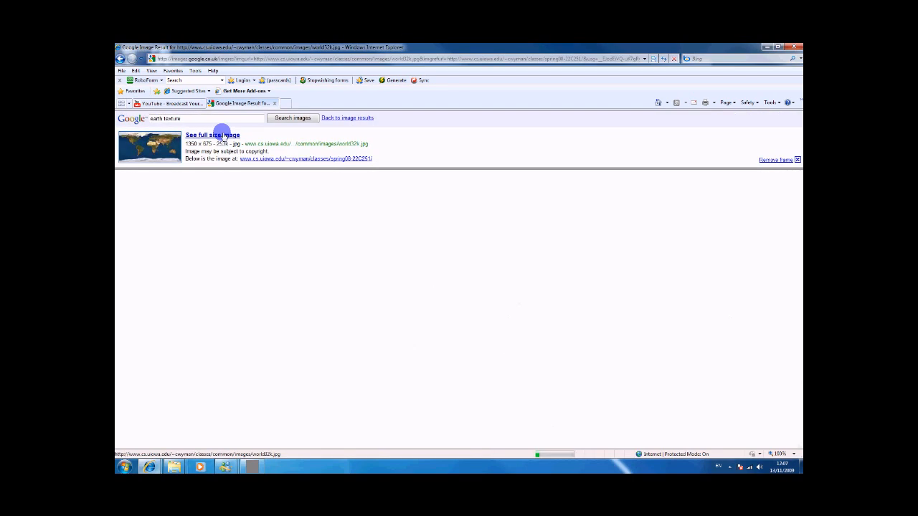
click(212, 135)
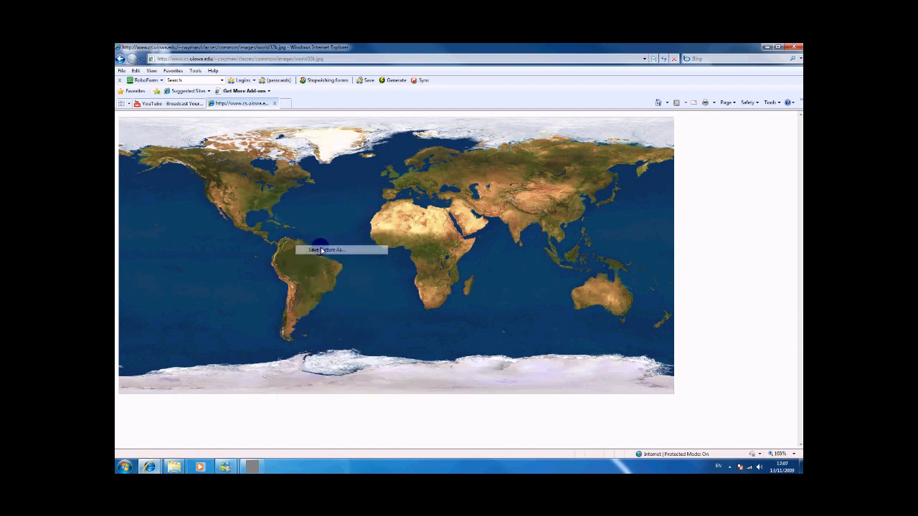
click(327, 250)
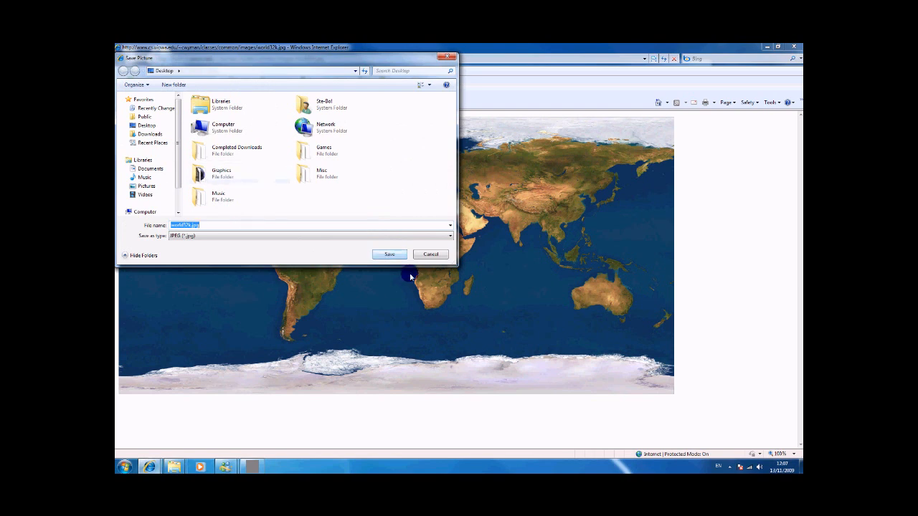
click(430, 254)
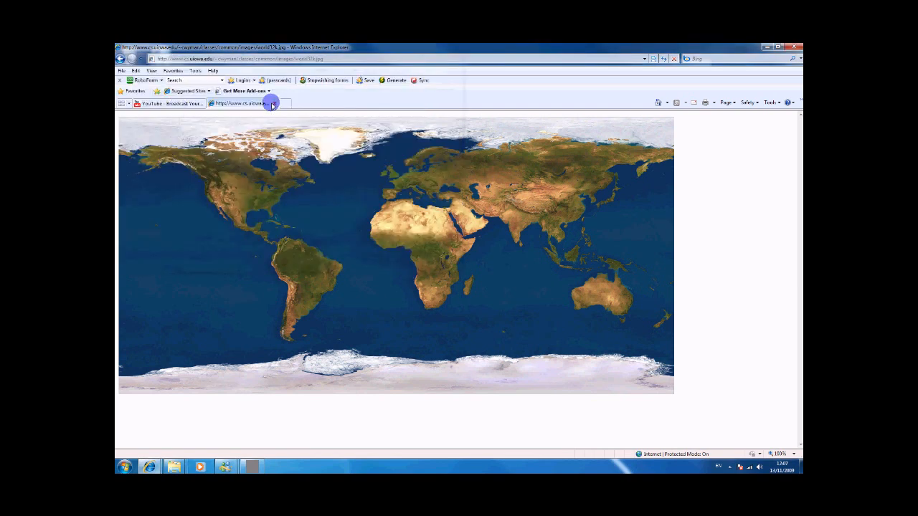
click(169, 103)
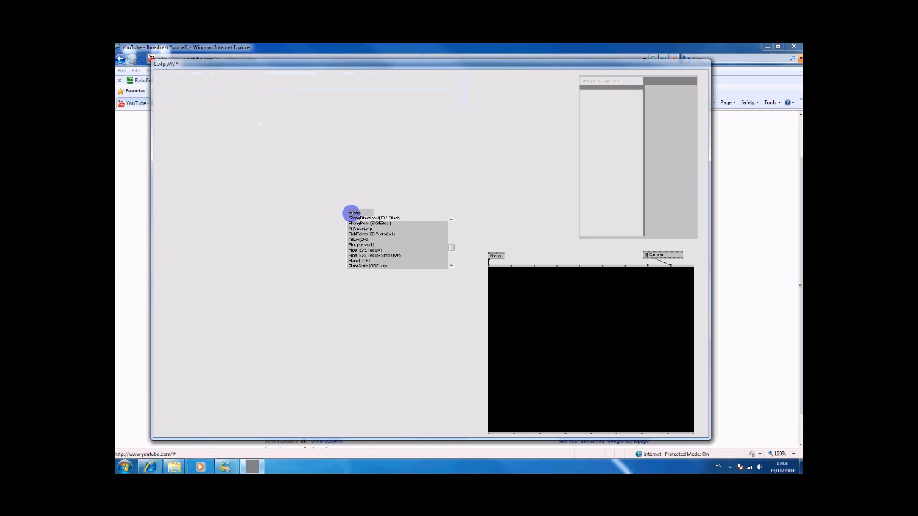
- Add the first scene nodes from the node browser and link their chain into the Renderer
click(373, 218)
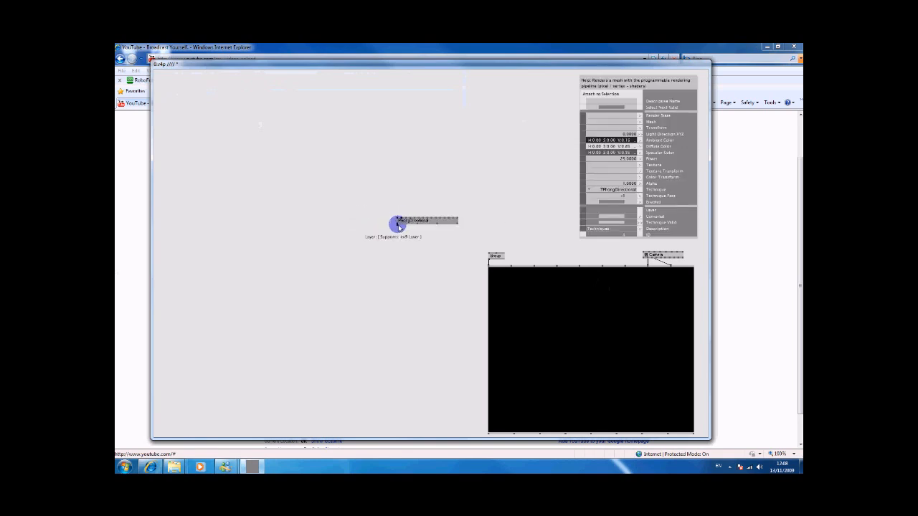
drag(398, 224, 476, 247)
text(l)
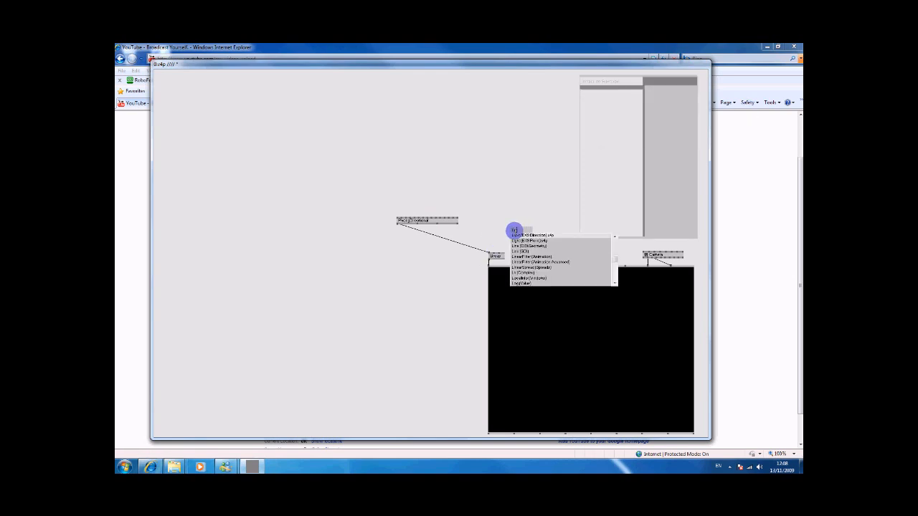
click(533, 235)
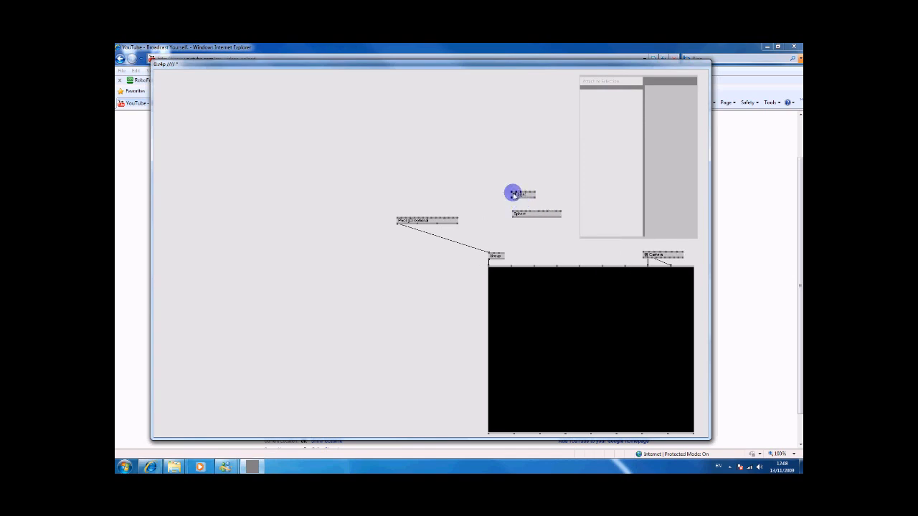
drag(511, 192, 499, 249)
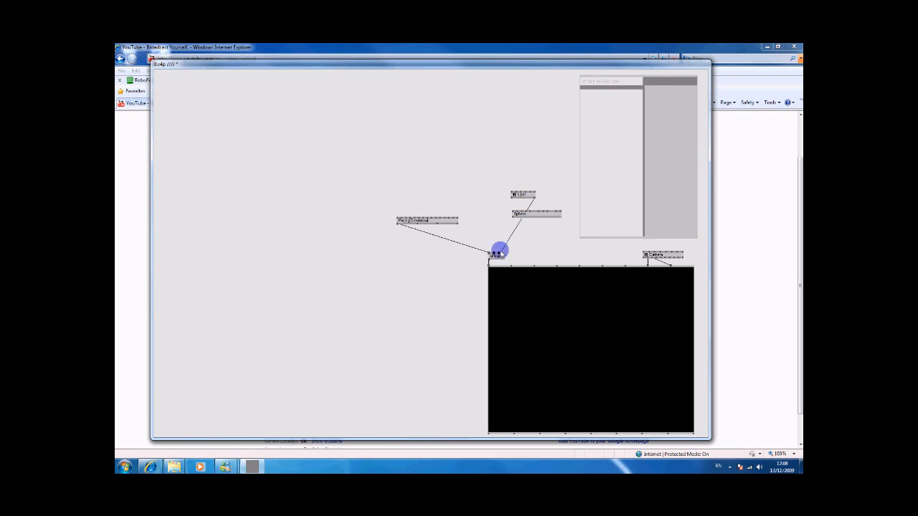
drag(499, 249, 522, 204)
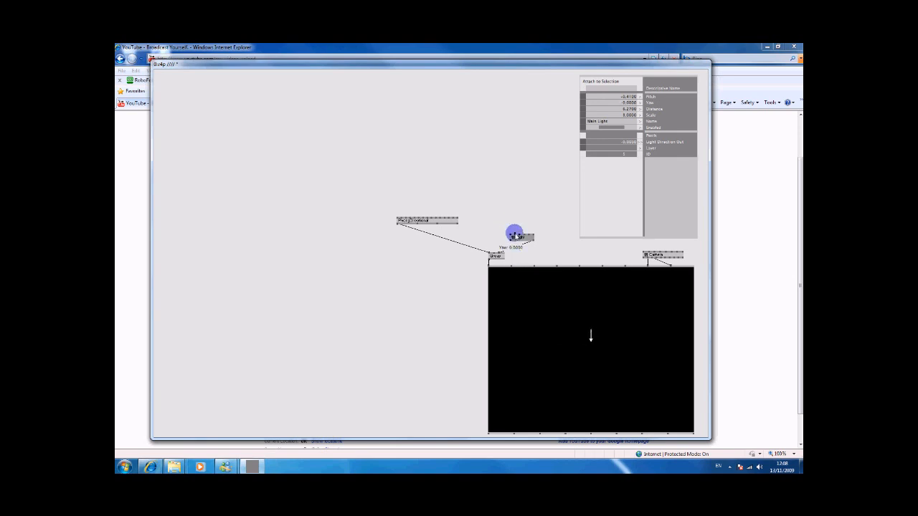
- Attach another node's output to the Renderer input pin
drag(514, 235, 509, 259)
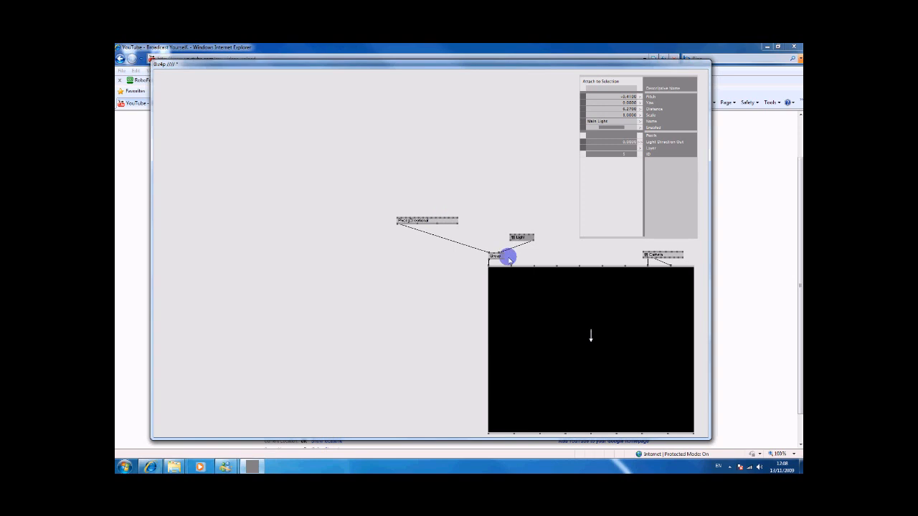
drag(508, 257, 400, 195)
text(sphere)
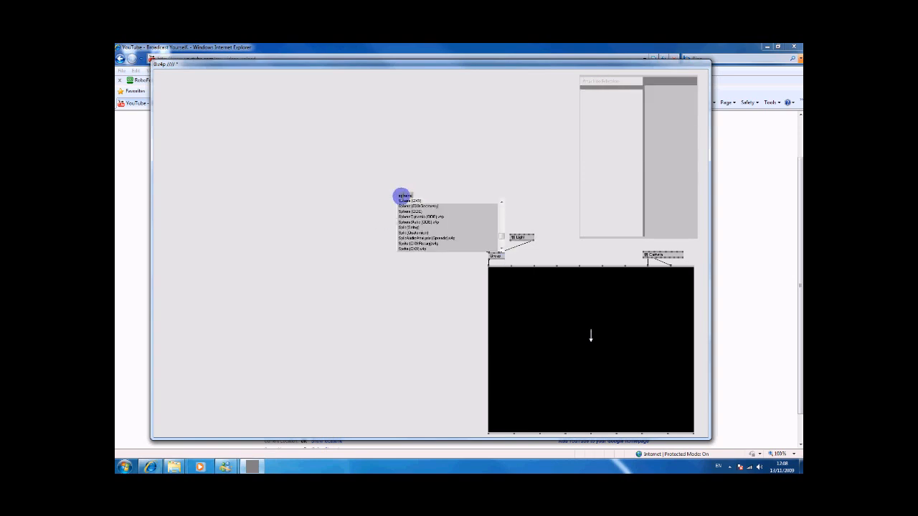
- Add Sphere, effect and Transform nodes, wire them to the renderer and raise the Transform scale
click(408, 216)
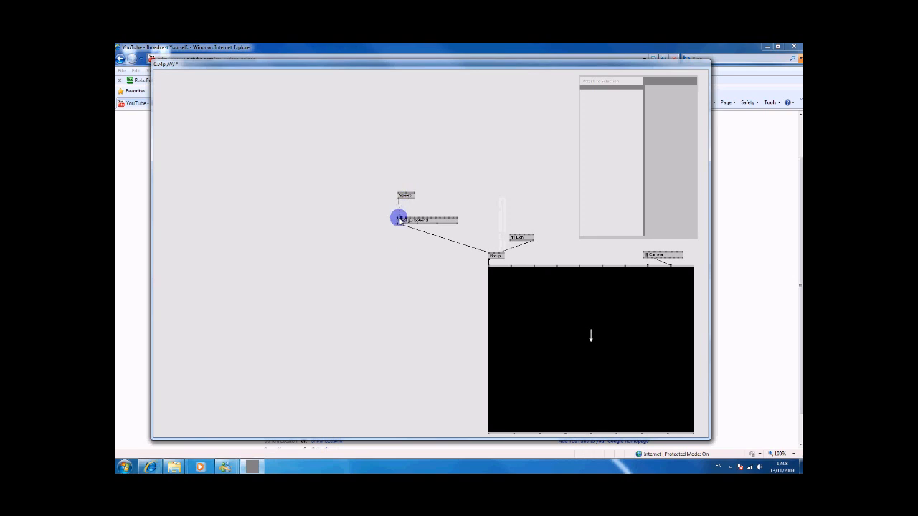
click(428, 218)
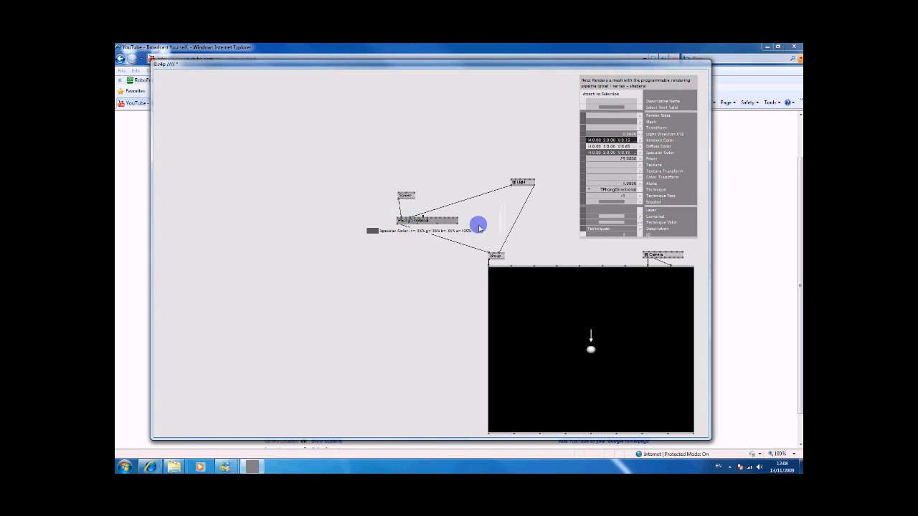
drag(479, 225, 520, 178)
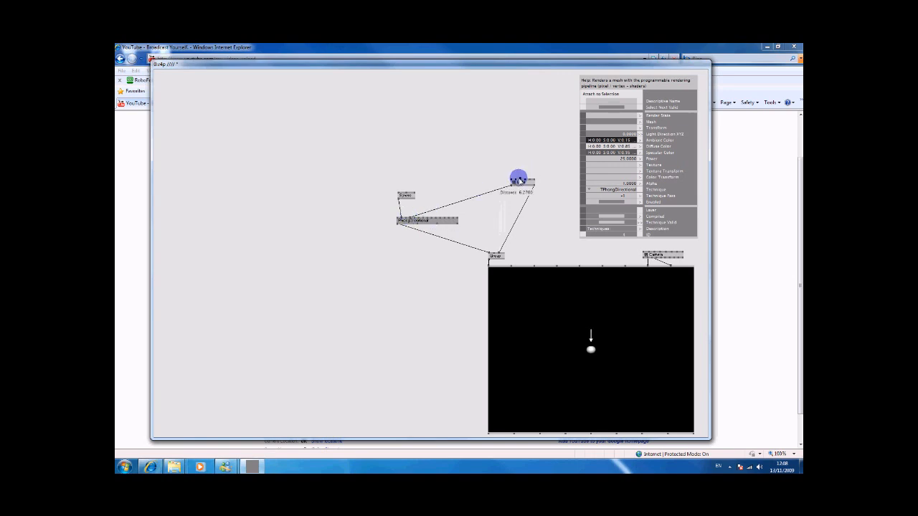
drag(517, 178, 409, 215)
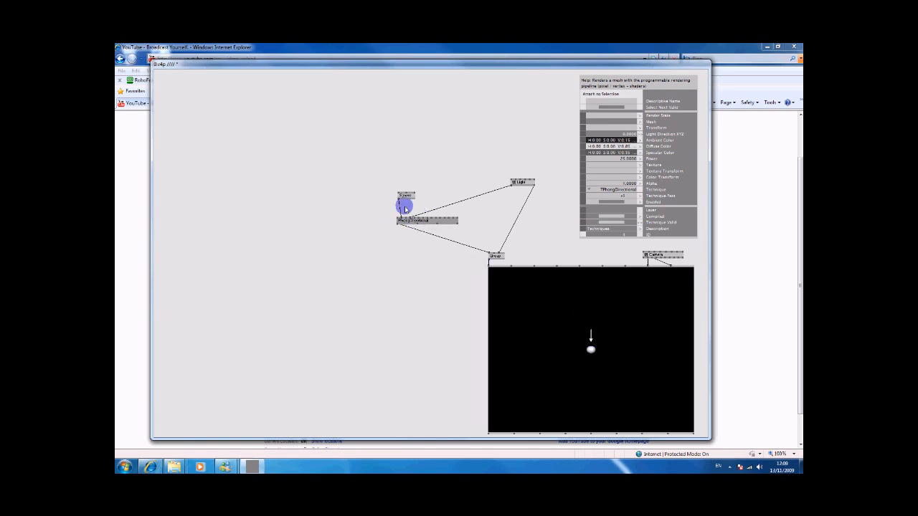
click(405, 204)
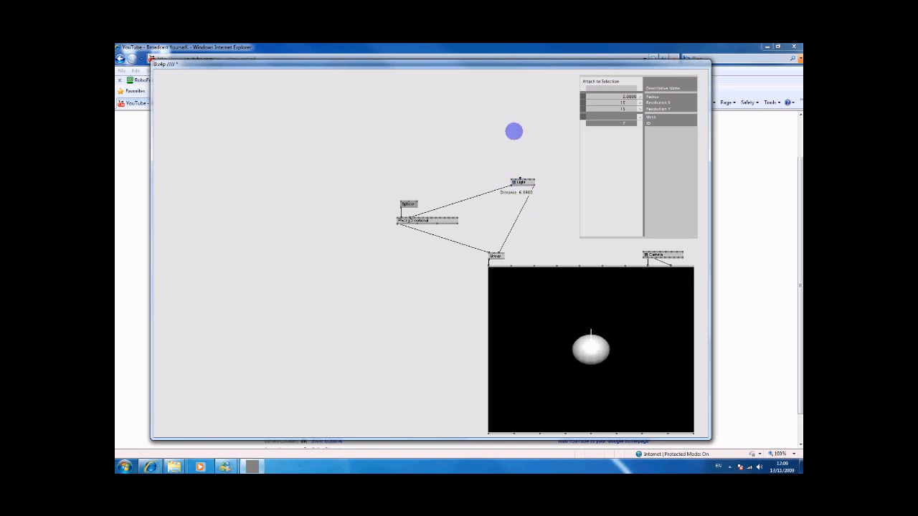
drag(513, 132, 516, 207)
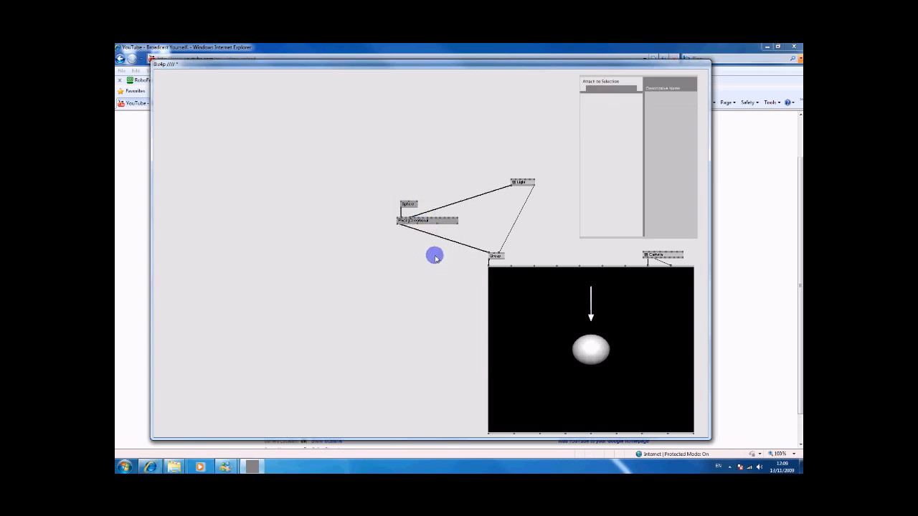
- Duplicate the sphere's node group and add a transform node for the copy
drag(436, 255, 478, 215)
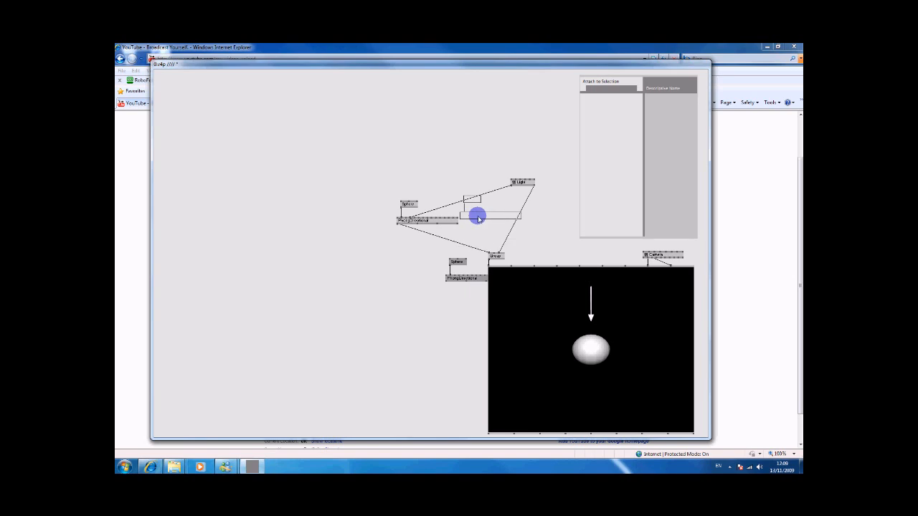
drag(476, 216, 493, 253)
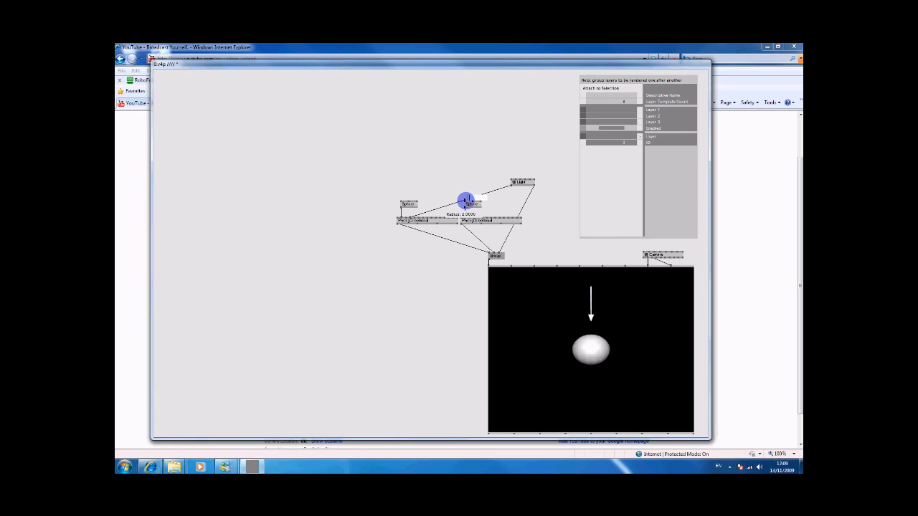
drag(466, 199, 509, 216)
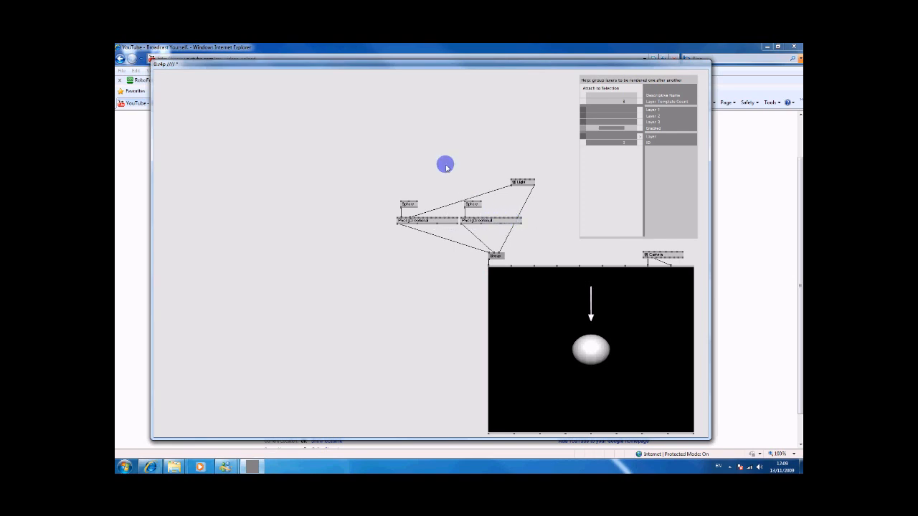
click(445, 164)
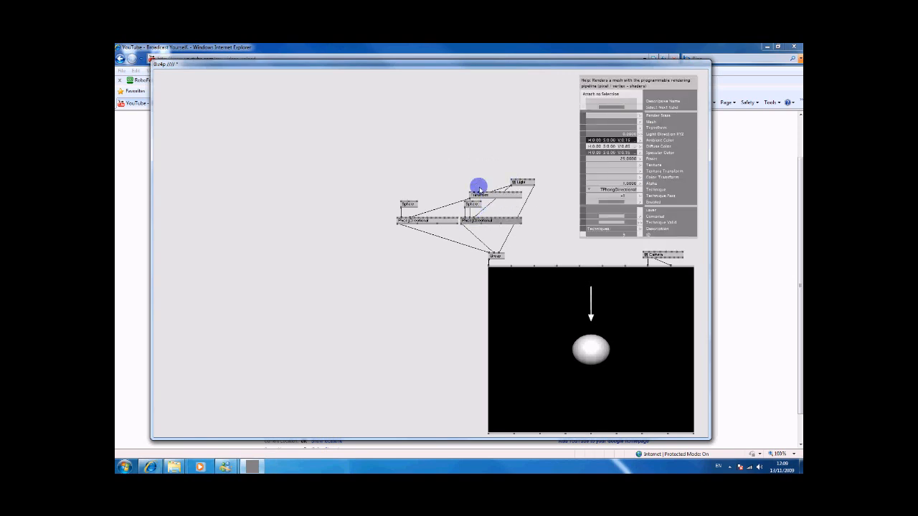
- Wire the second, smaller sphere's chain into the renderer so it renders beside the first
drag(480, 185, 473, 175)
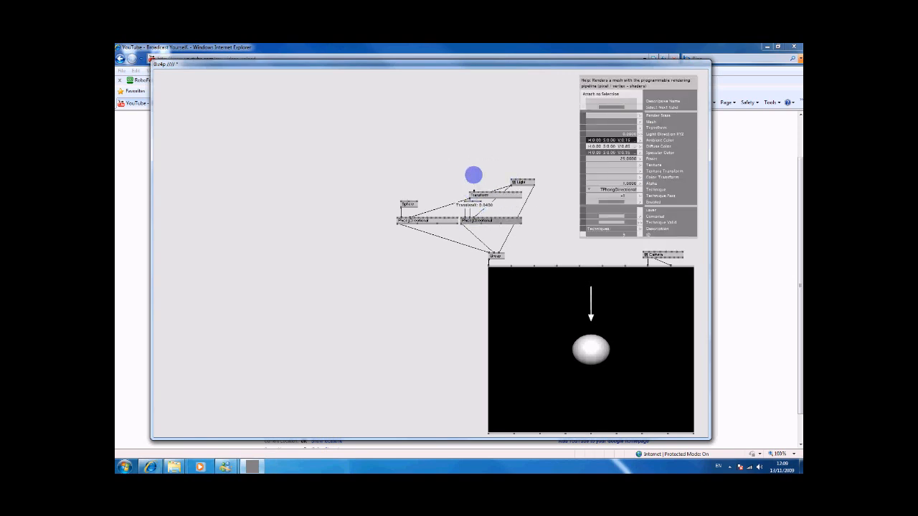
drag(473, 175, 492, 129)
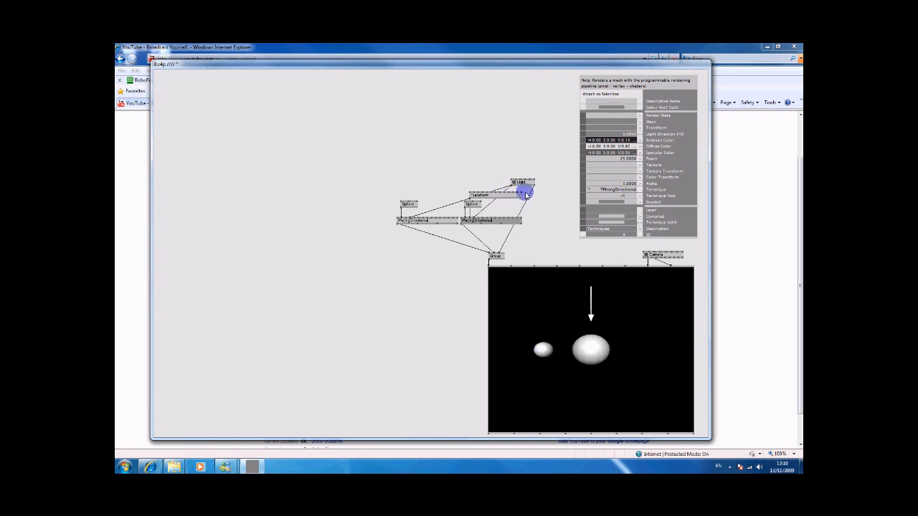
drag(525, 193, 501, 182)
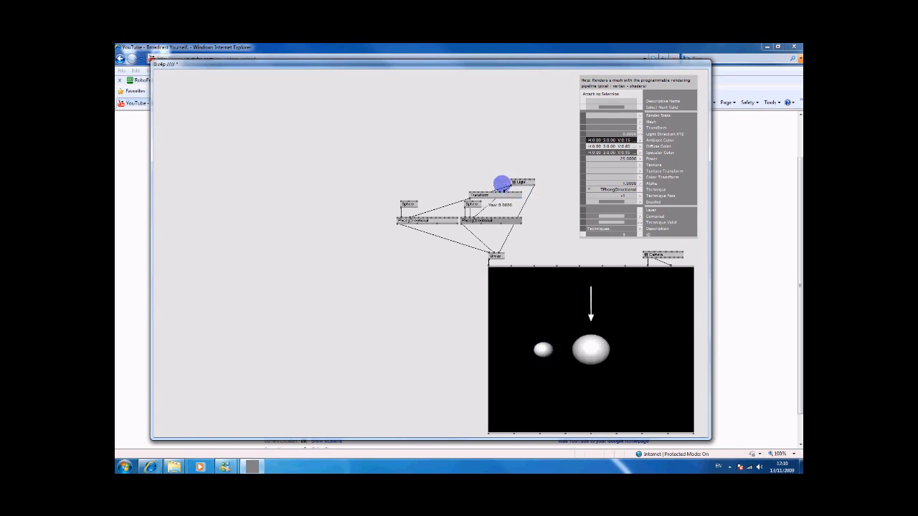
drag(501, 181, 505, 106)
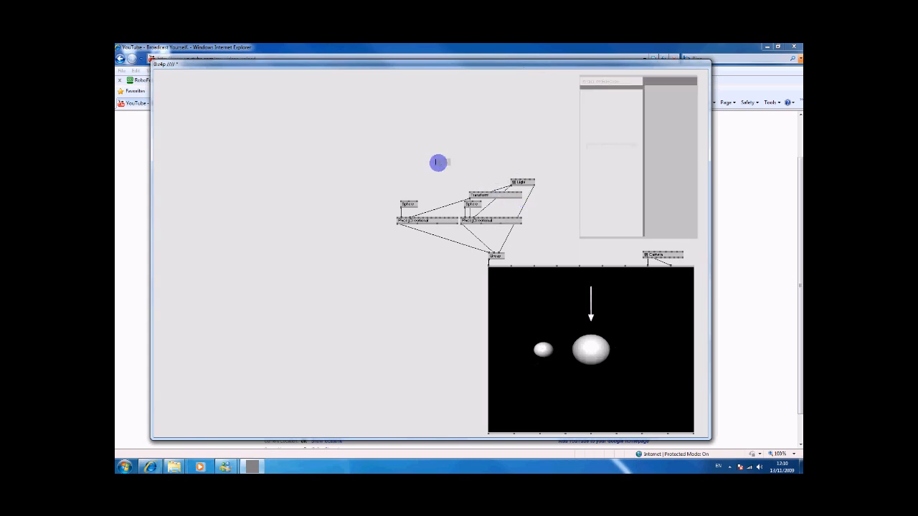
- Add a FileTexture node loading the sun jpg from the Desktop onto the large sphere
click(437, 163)
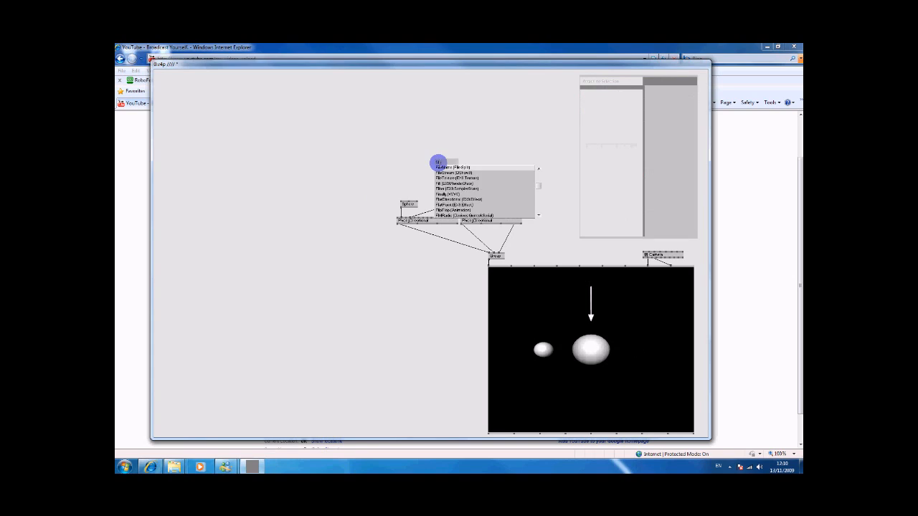
click(436, 163)
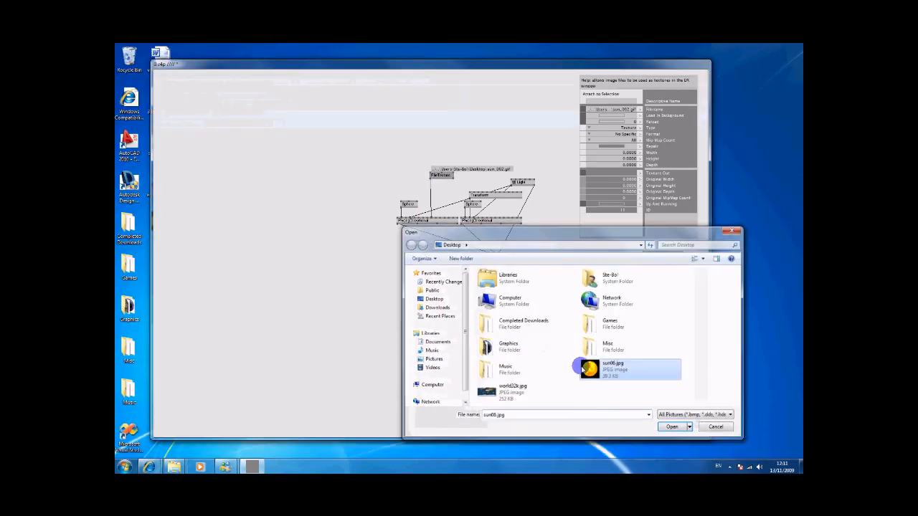
click(672, 428)
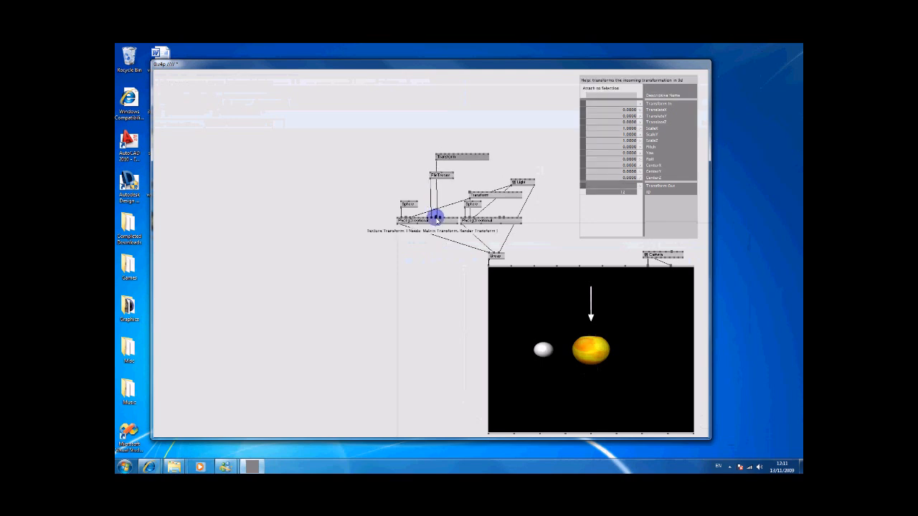
- Adjust the Transform node's input value by right-dragging to position the spheres
click(445, 155)
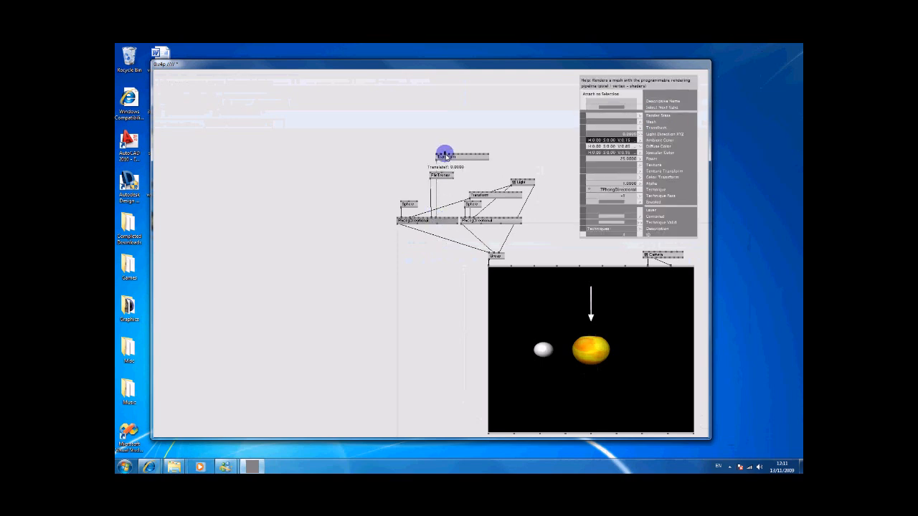
drag(444, 155, 433, 143)
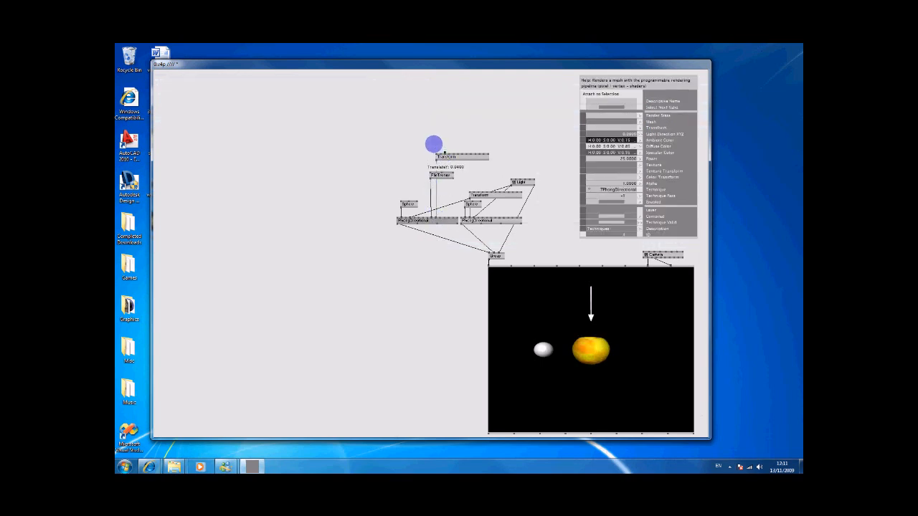
drag(433, 145, 459, 74)
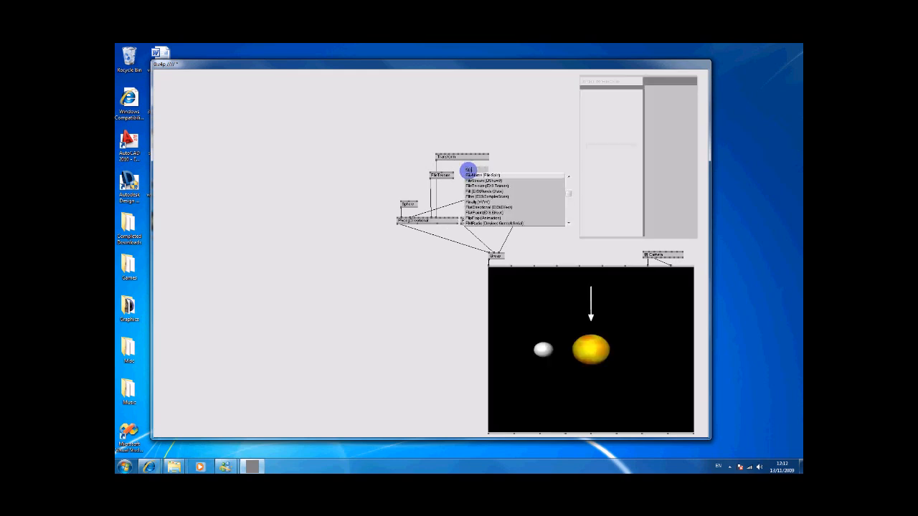
- Texture the small sphere with the earth image via a FileTexture node
click(472, 178)
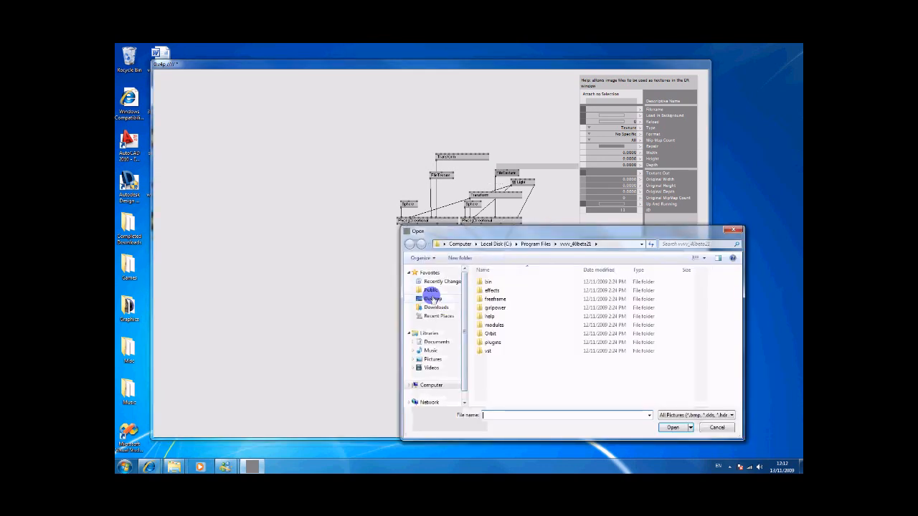
click(671, 427)
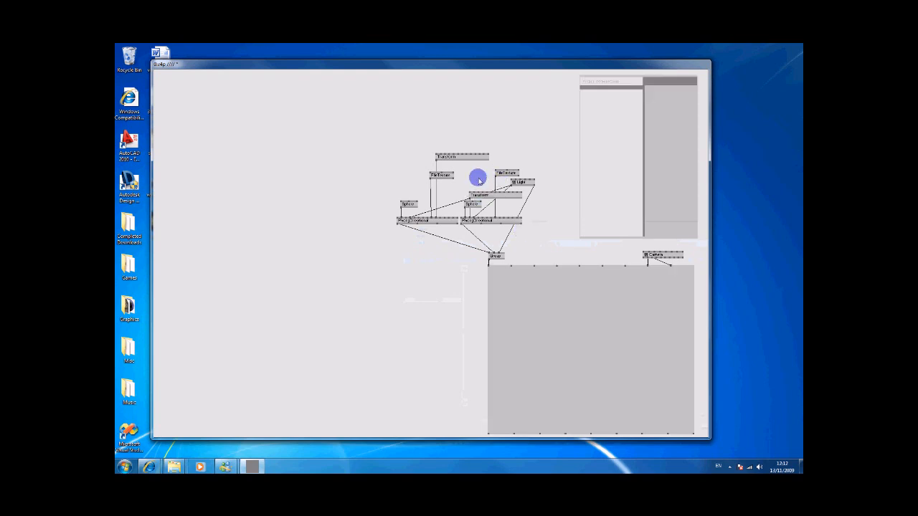
click(479, 177)
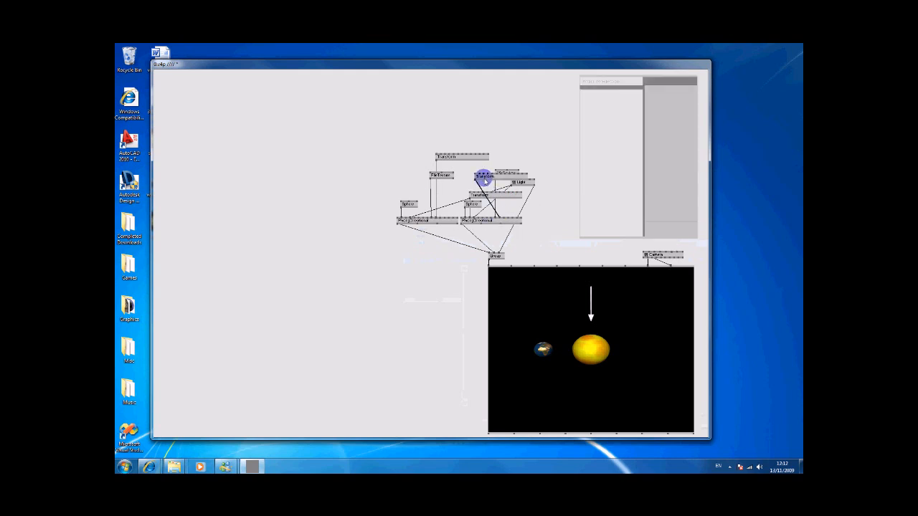
click(502, 200)
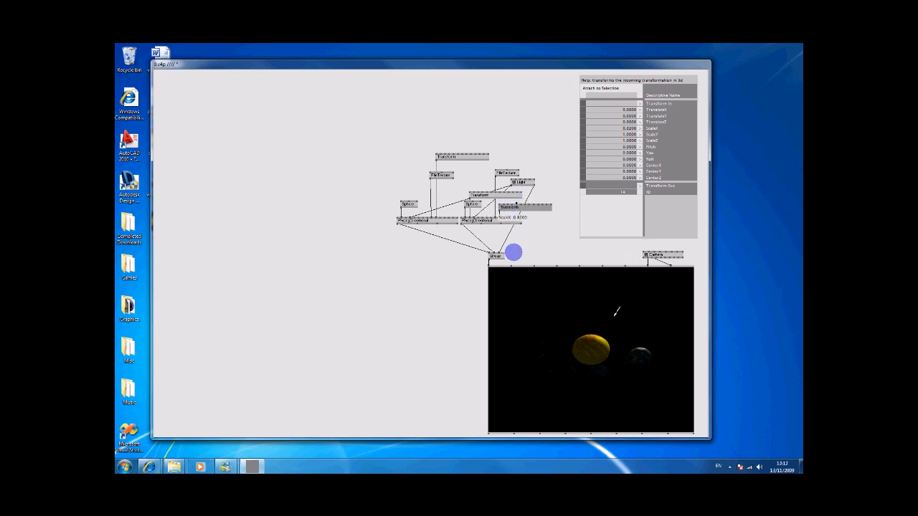
- Wire a directional light into the shaders and adjust its transform to aim it
drag(514, 252, 488, 155)
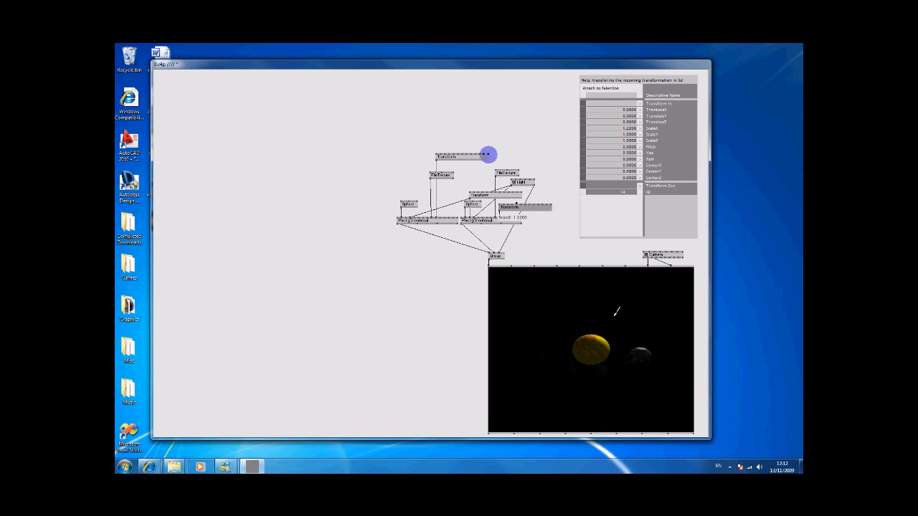
drag(488, 155, 485, 307)
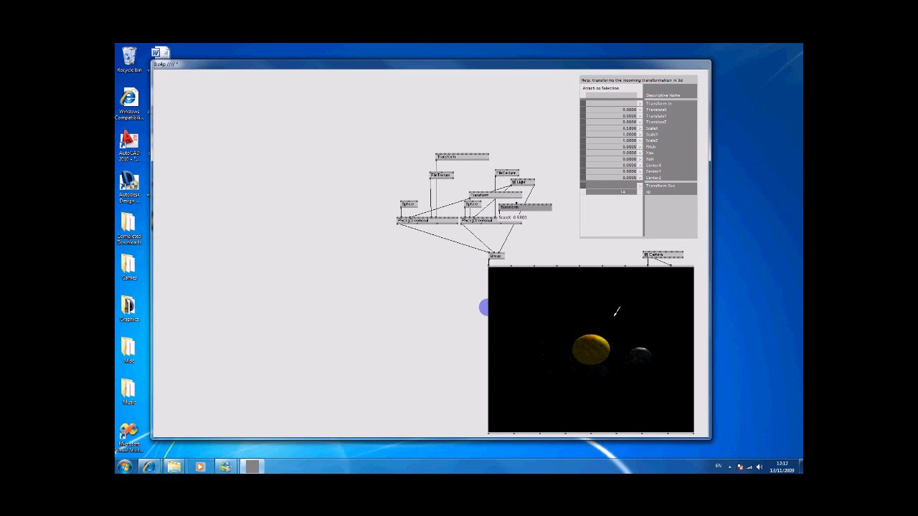
drag(485, 307, 482, 253)
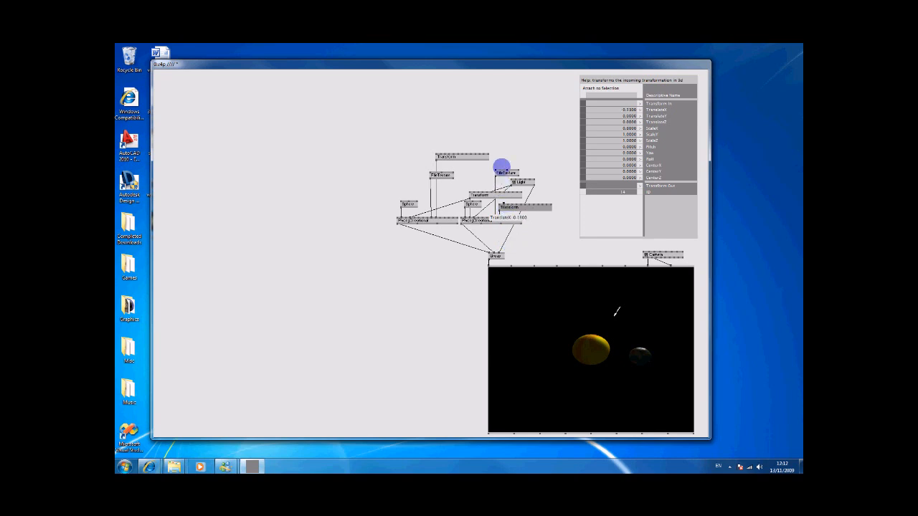
drag(502, 166, 476, 350)
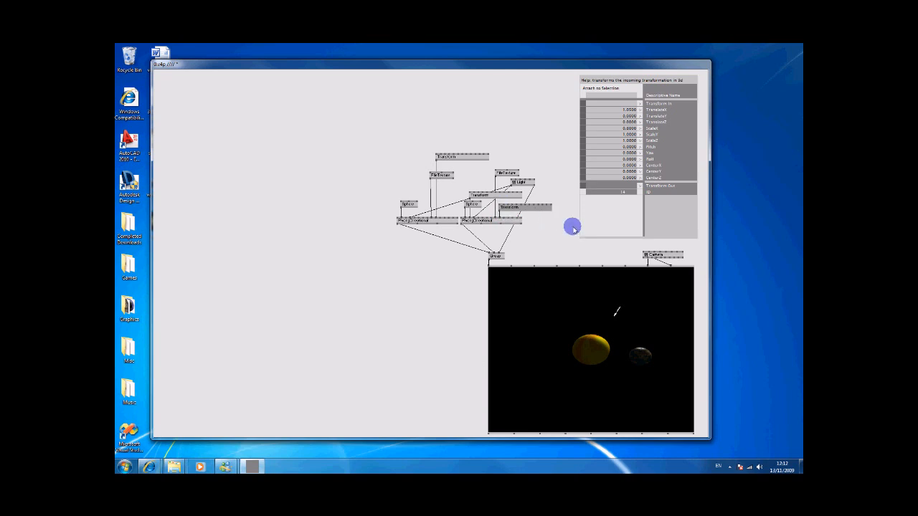
mouse_move(644, 237)
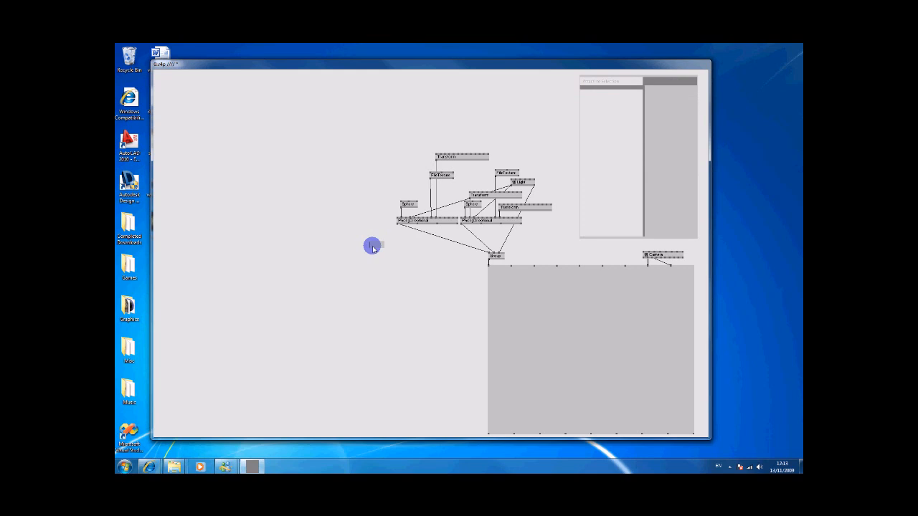
- Feed an LFO into the earth's Translate transform so it moves around the sun
click(373, 247)
text(LFO)
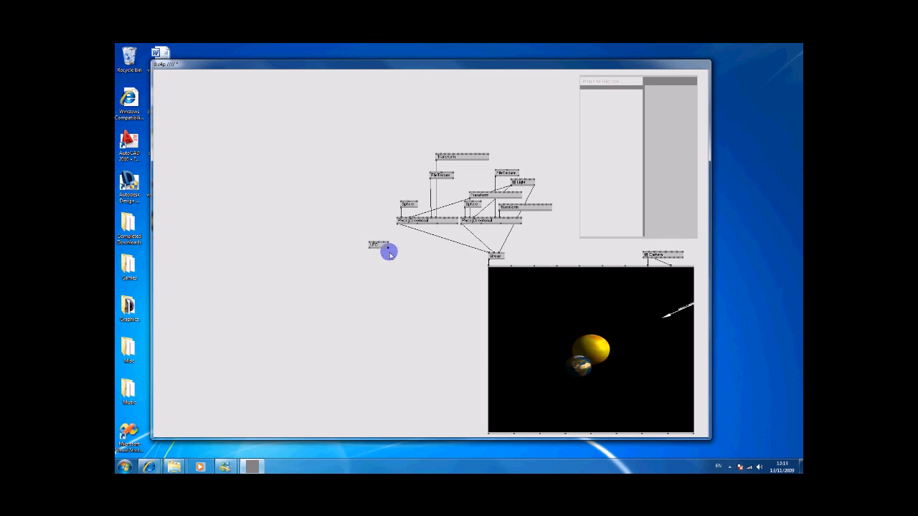
click(379, 245)
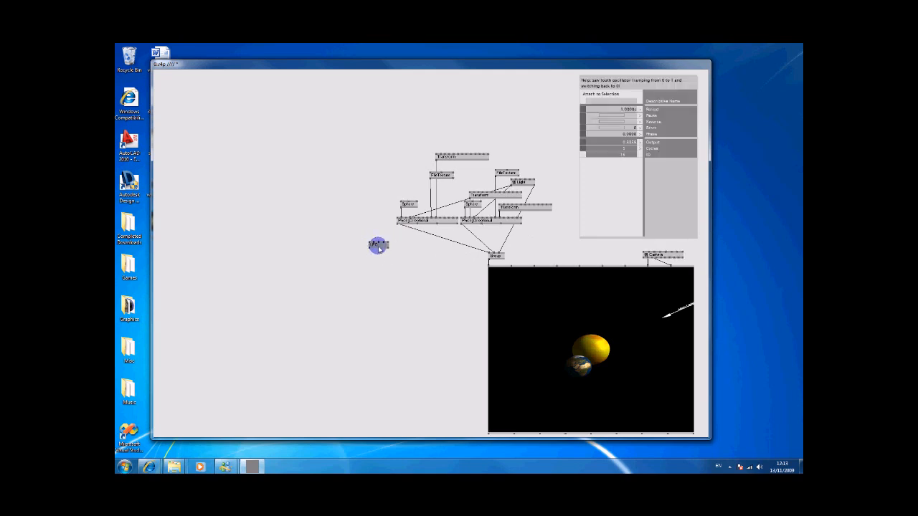
drag(379, 245, 522, 146)
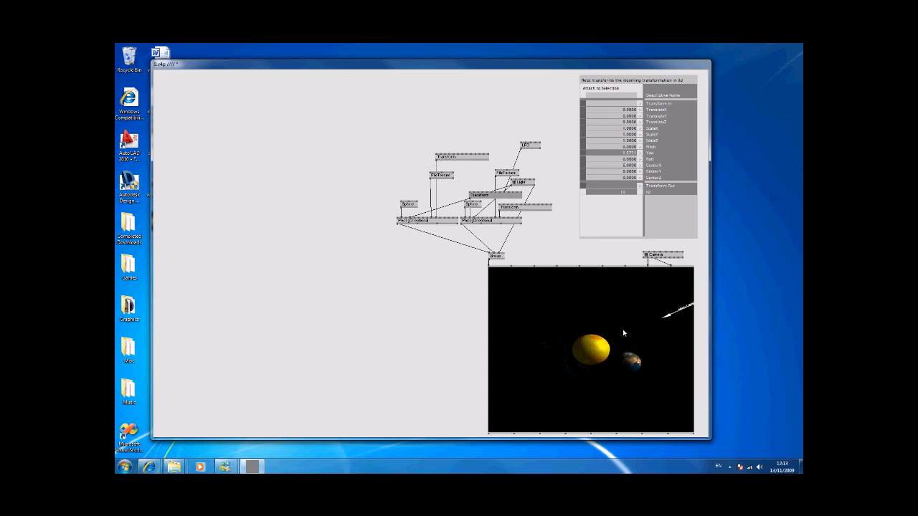
click(514, 147)
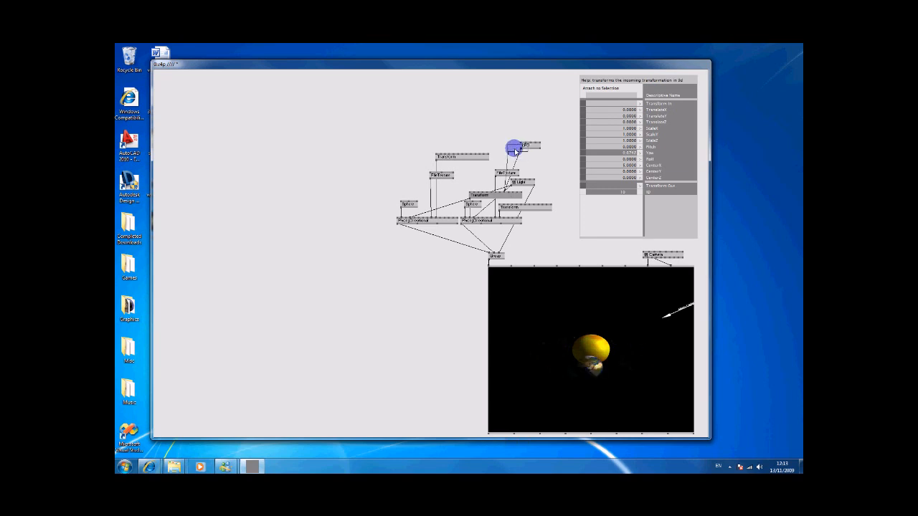
click(511, 152)
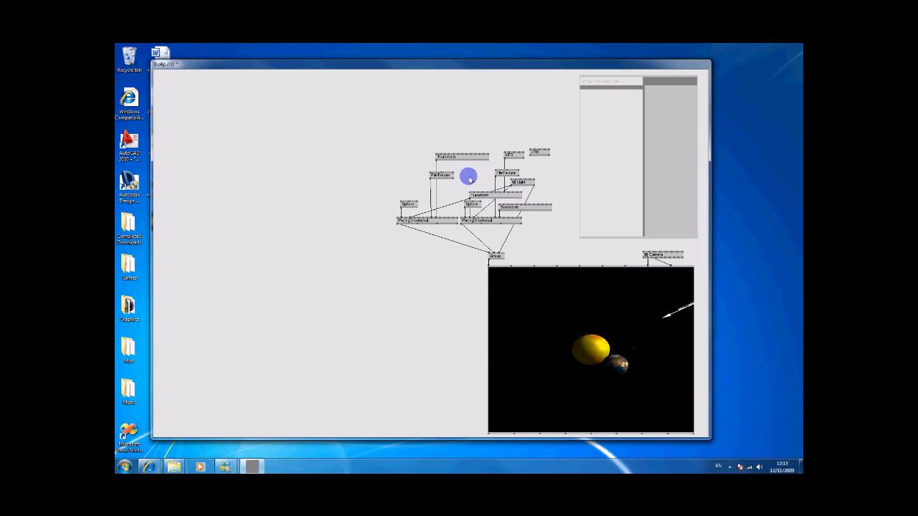
- Insert sine/cosine and multiply nodes between the LFO and Translate X/Z for a circular orbit
click(470, 178)
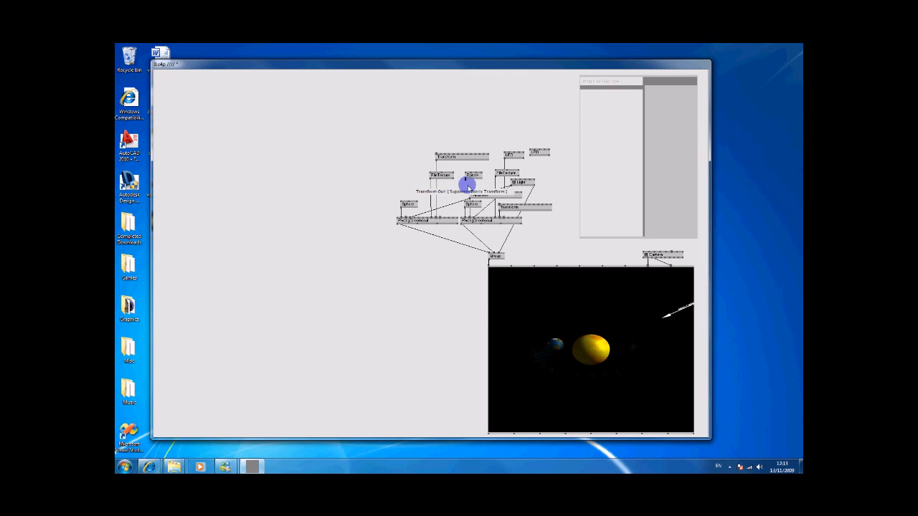
click(472, 178)
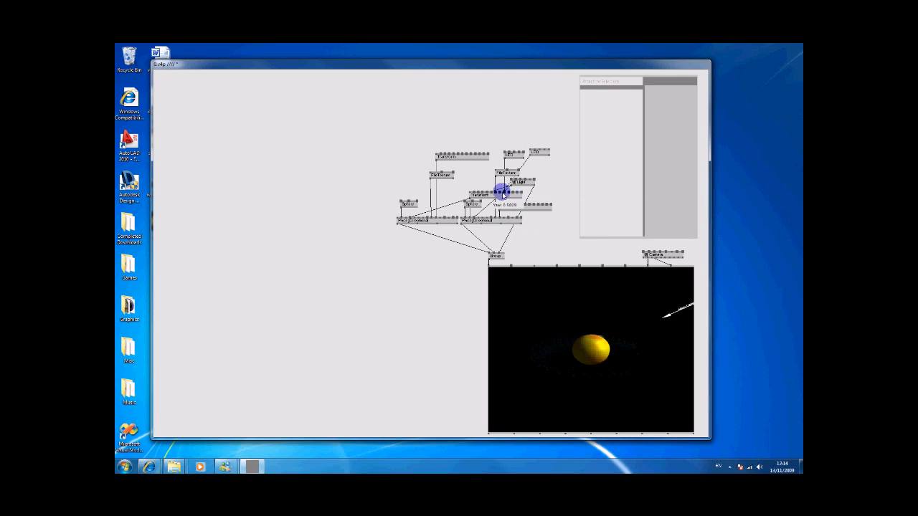
click(494, 194)
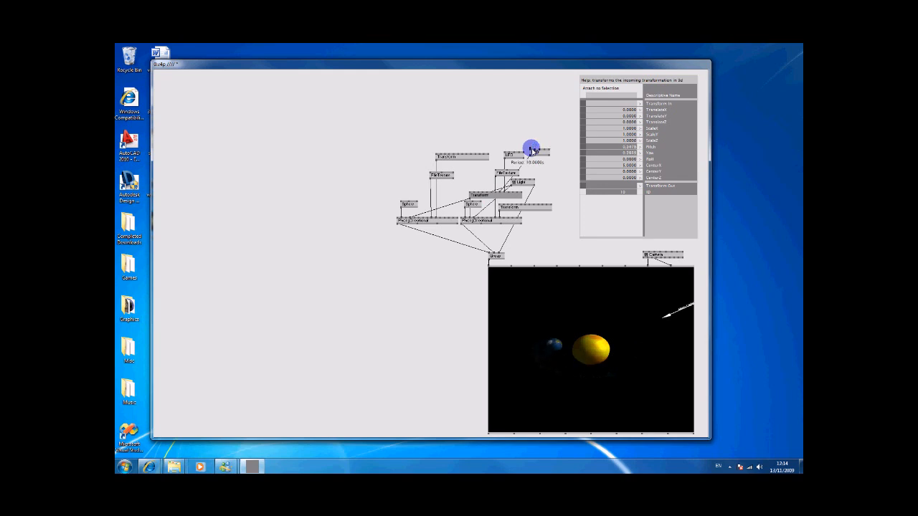
click(505, 179)
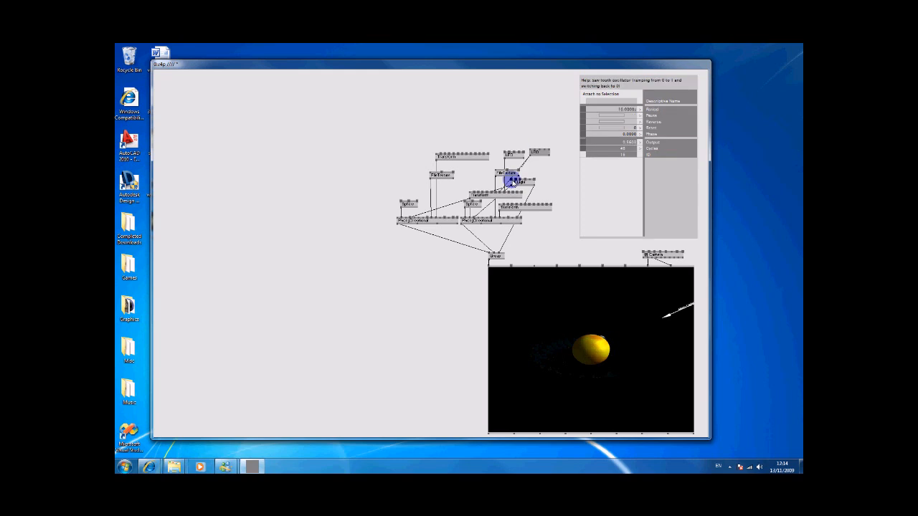
click(510, 185)
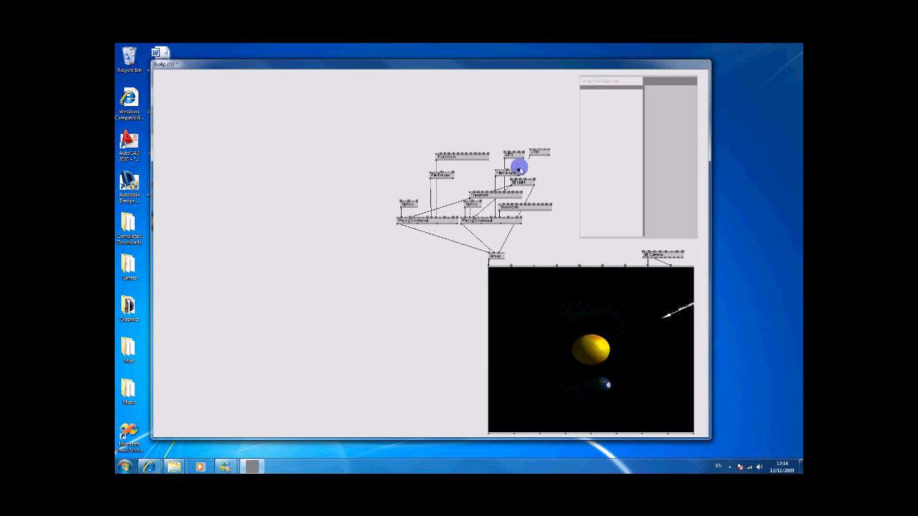
click(505, 194)
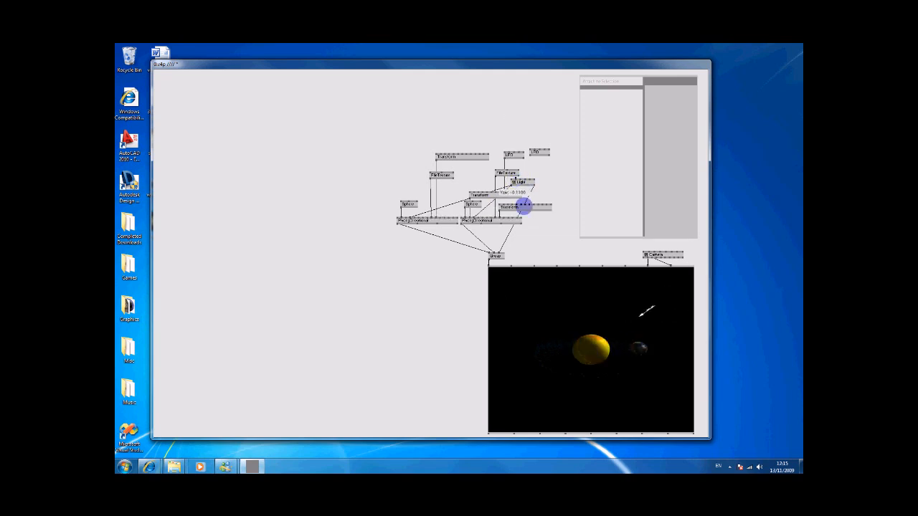
- Link the earth's orbit output to the directional light's transform so the light tracks it
drag(525, 208, 515, 127)
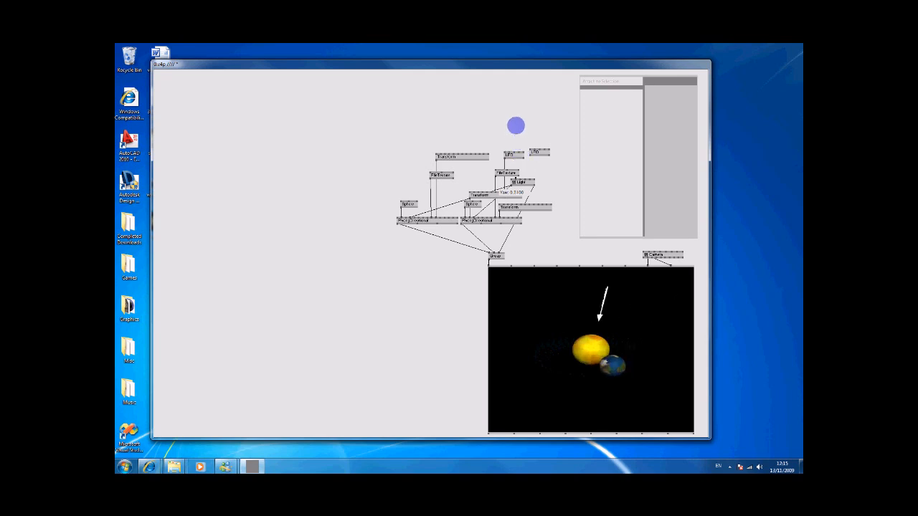
click(511, 189)
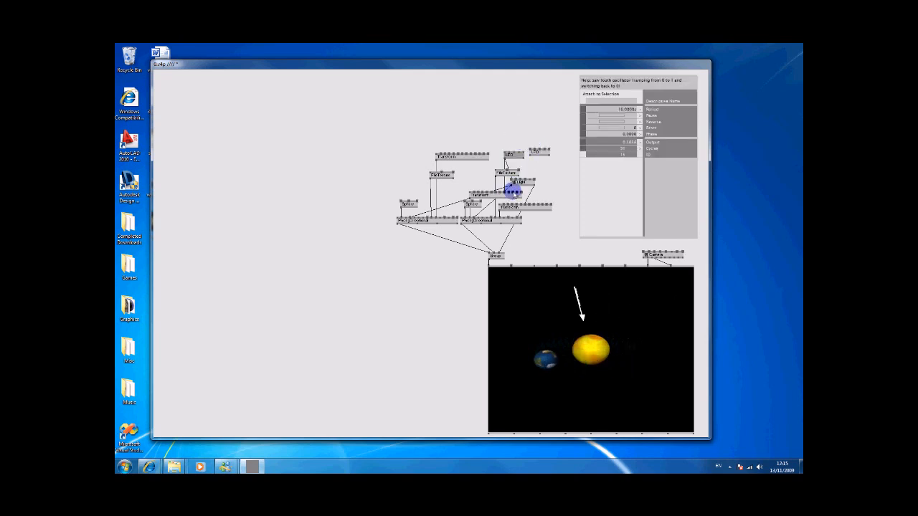
click(511, 179)
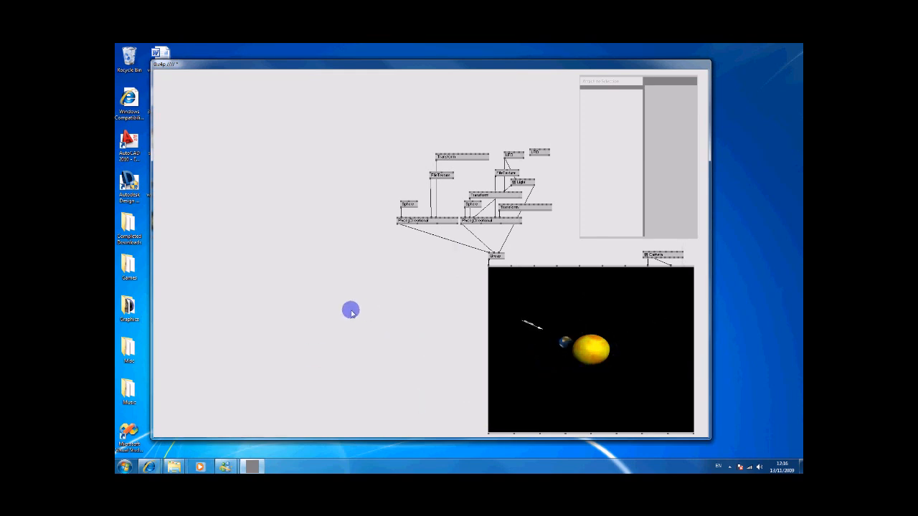
mouse_move(247, 151)
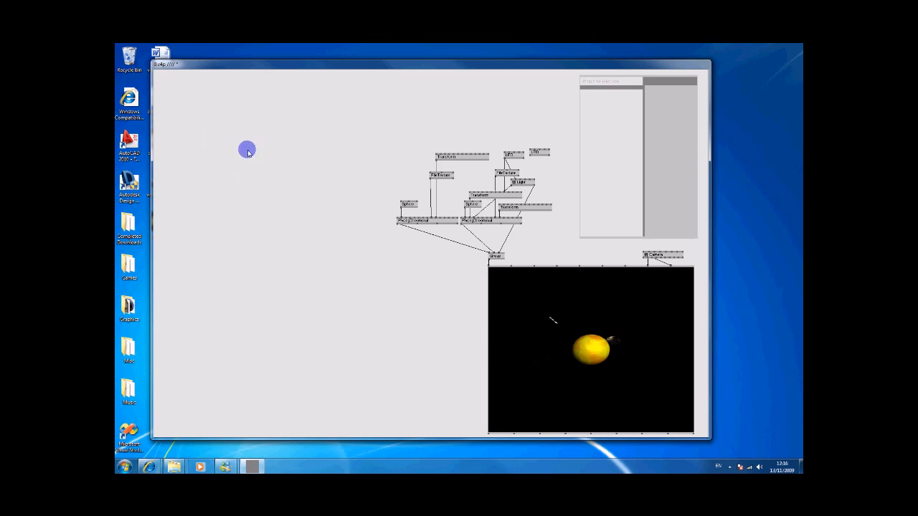
mouse_move(247, 234)
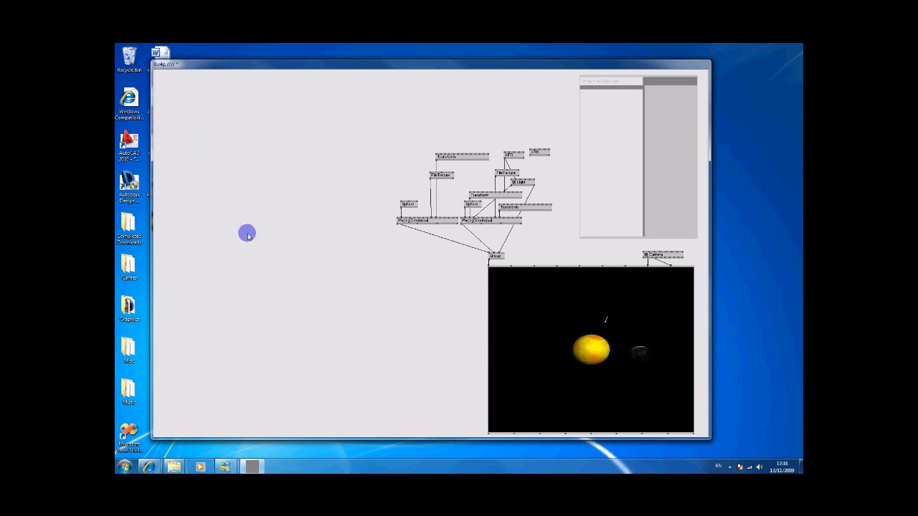
mouse_move(346, 279)
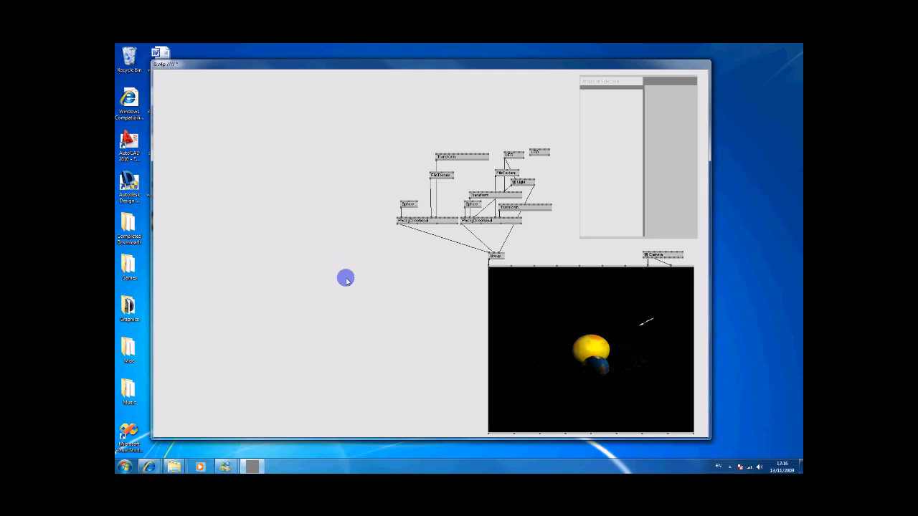